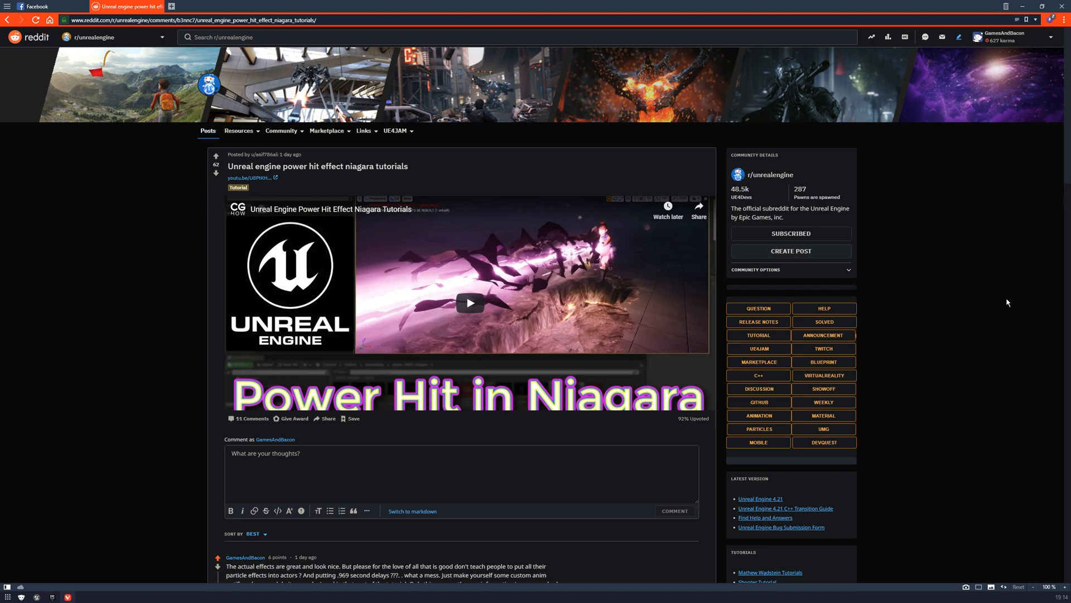
- Bring up the troll's animation editor from the level
{"action": "scroll", "scroll_direction": "down", "scroll_amount": 3}
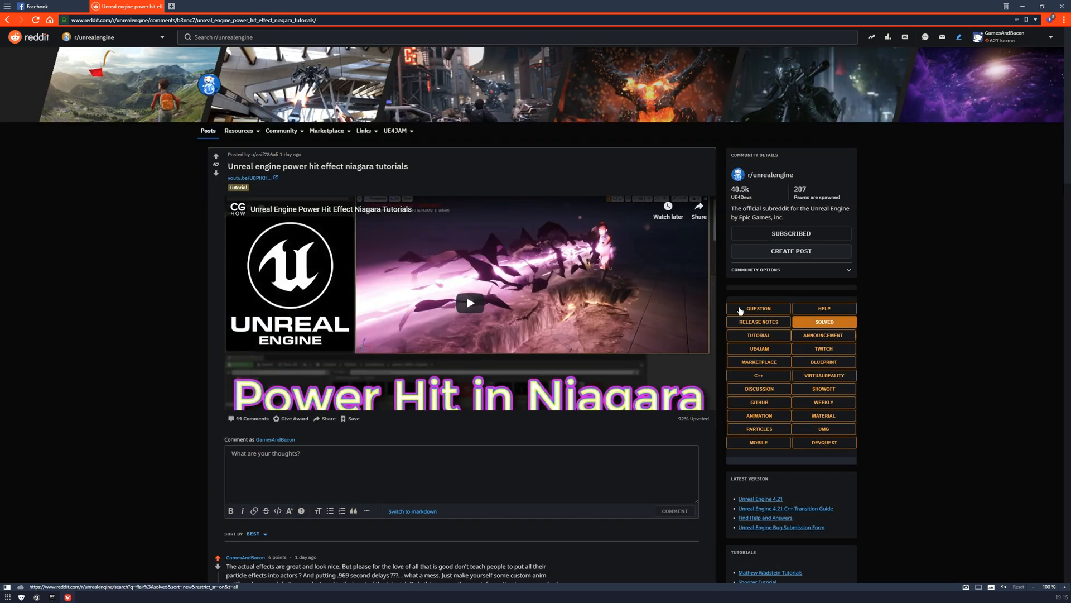
{"action": "left_click", "coordinate": [52, 595]}
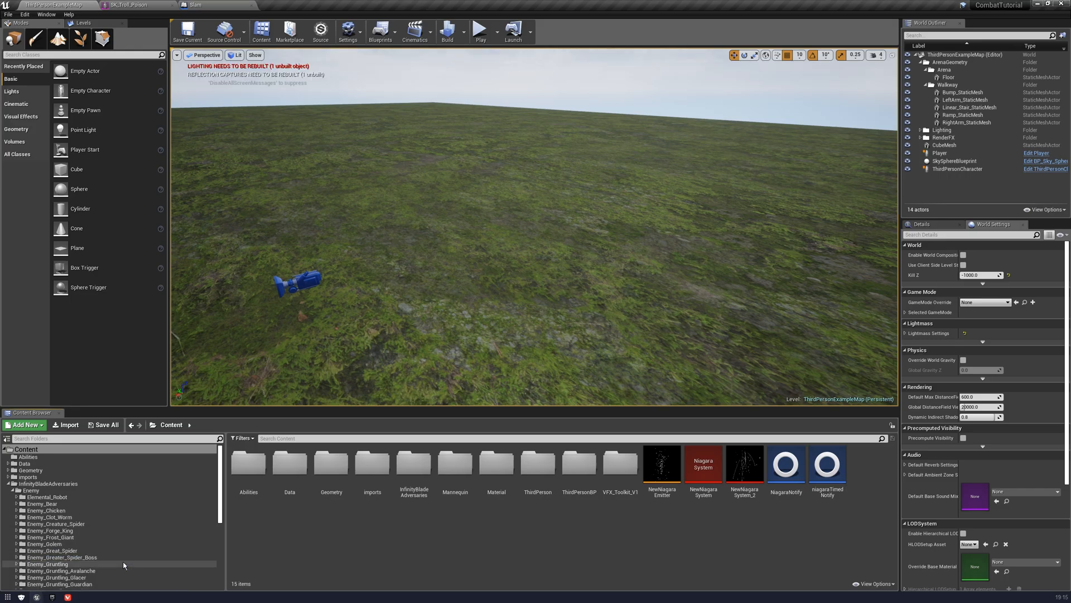
{"action": "mouse_move", "coordinate": [577, 275]}
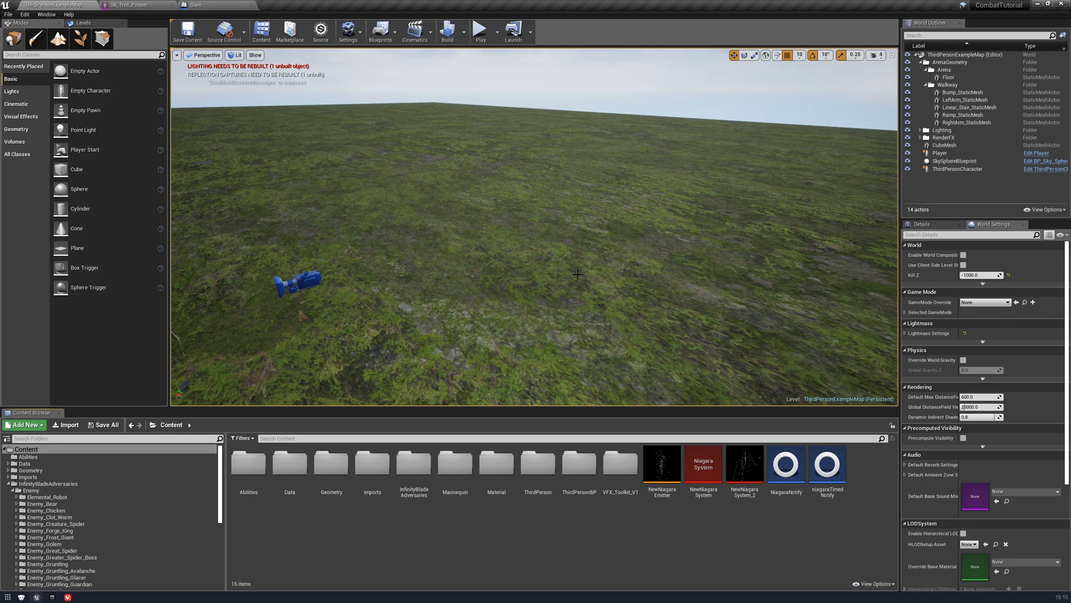
{"action": "mouse_move", "coordinate": [785, 468]}
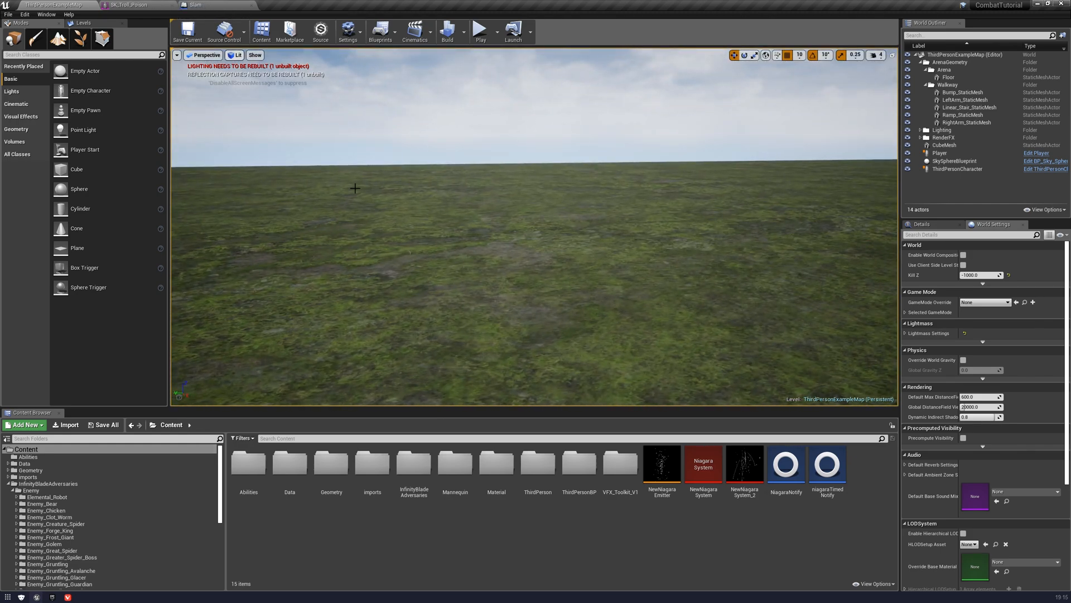
{"action": "left_click", "coordinate": [744, 464]}
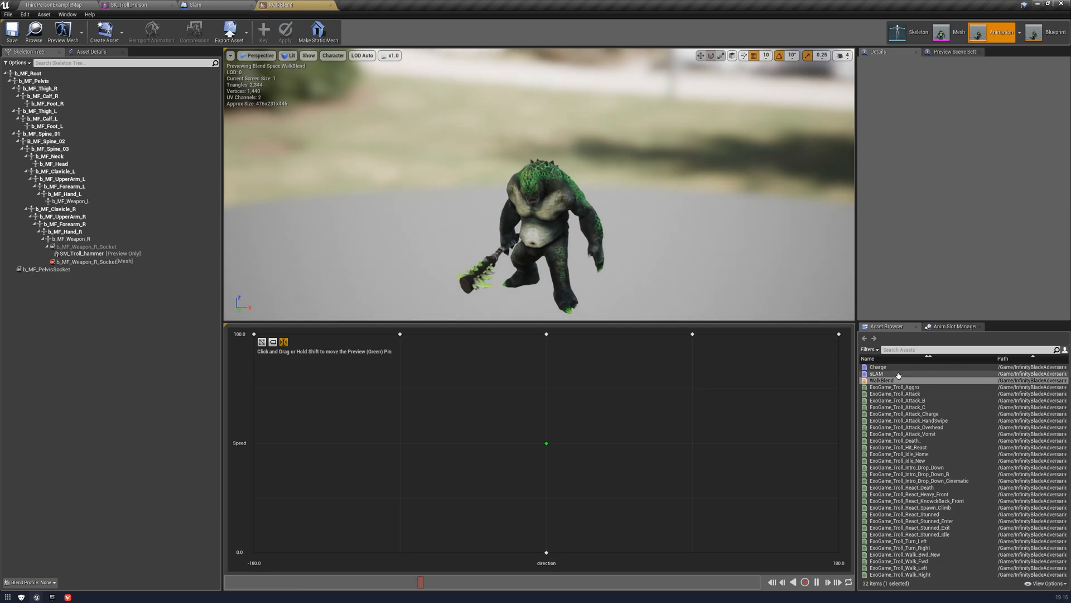
- Preview the slAM attack montage with its Niagara timed notifies showing particles
{"action": "double_click", "coordinate": [878, 373]}
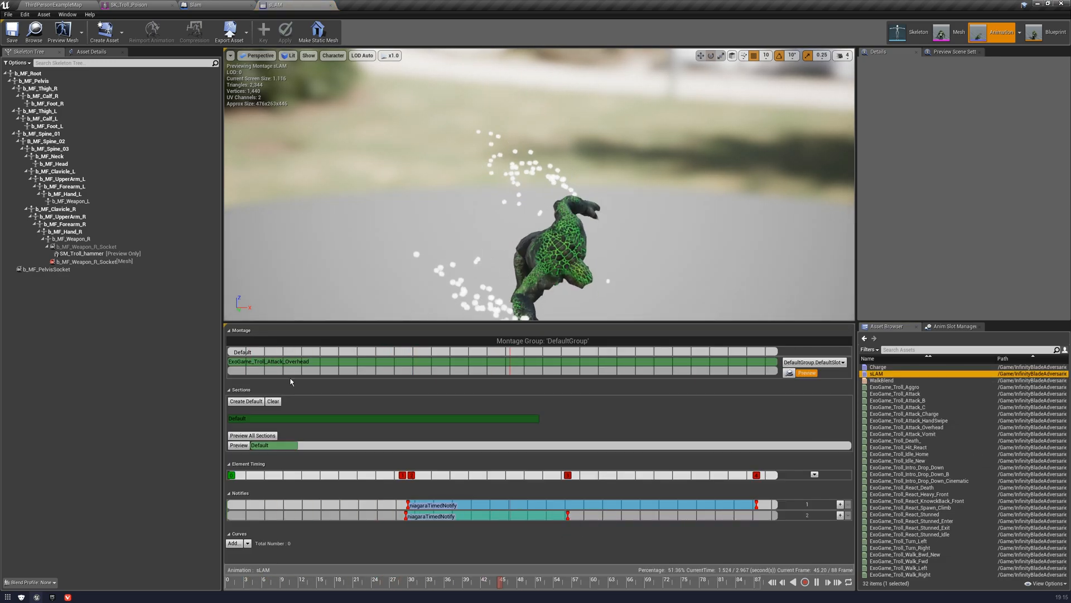
{"action": "left_click", "coordinate": [432, 504]}
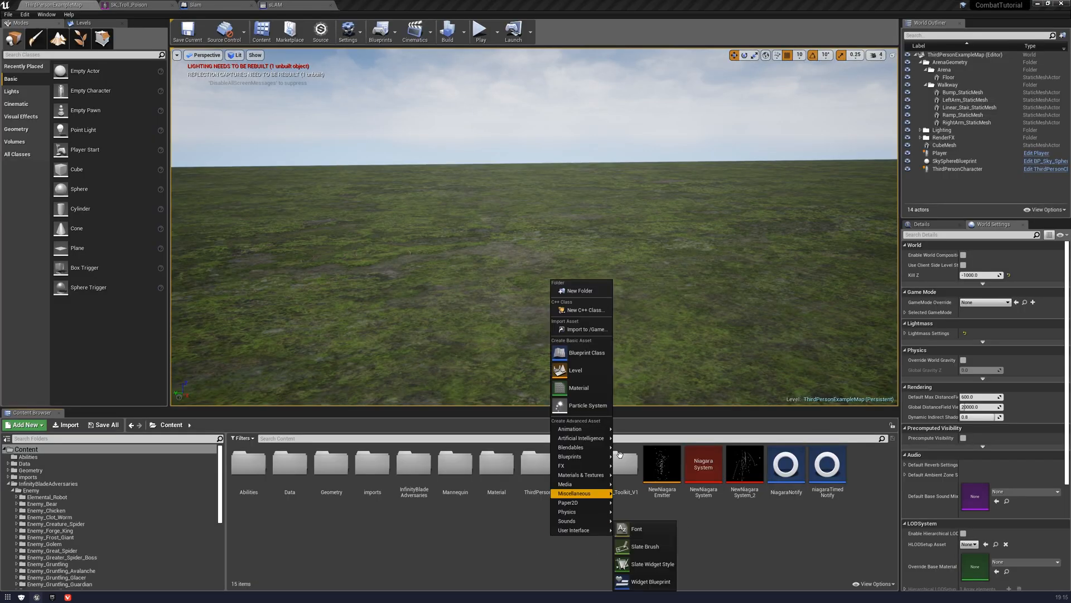
- Create a new Blueprint Class with AnimNotify as its parent and have it ready for editing
{"action": "left_click", "coordinate": [586, 352]}
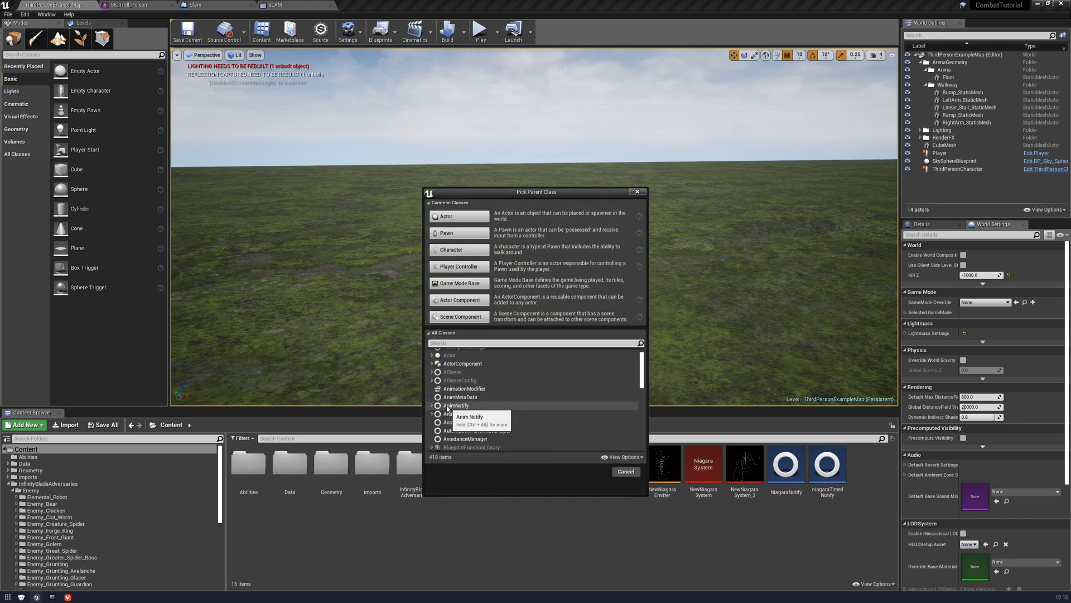
{"action": "left_click", "coordinate": [462, 413]}
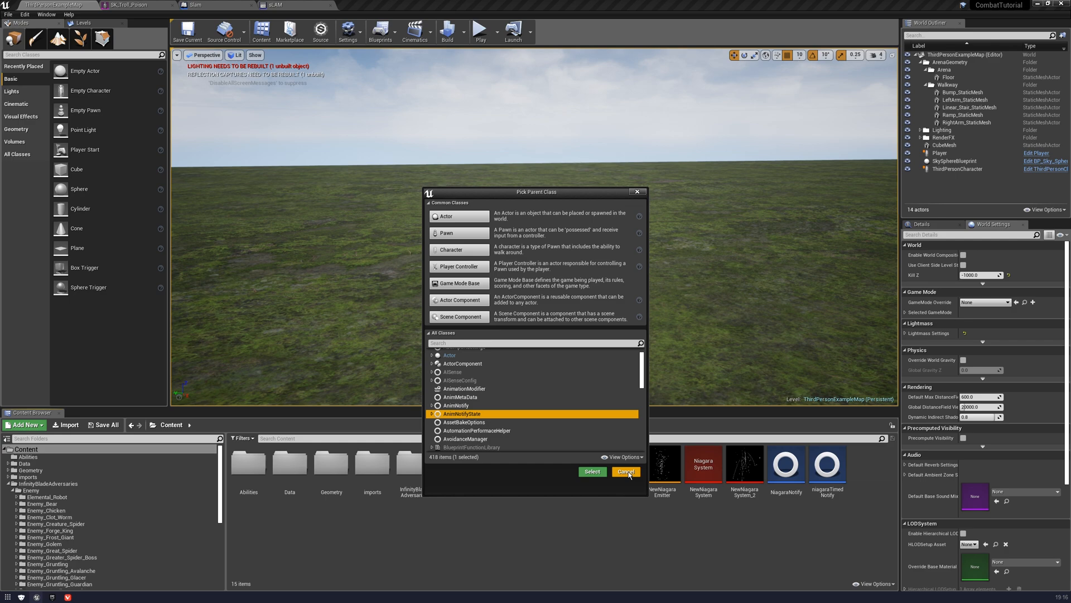
{"action": "mouse_move", "coordinate": [629, 477]}
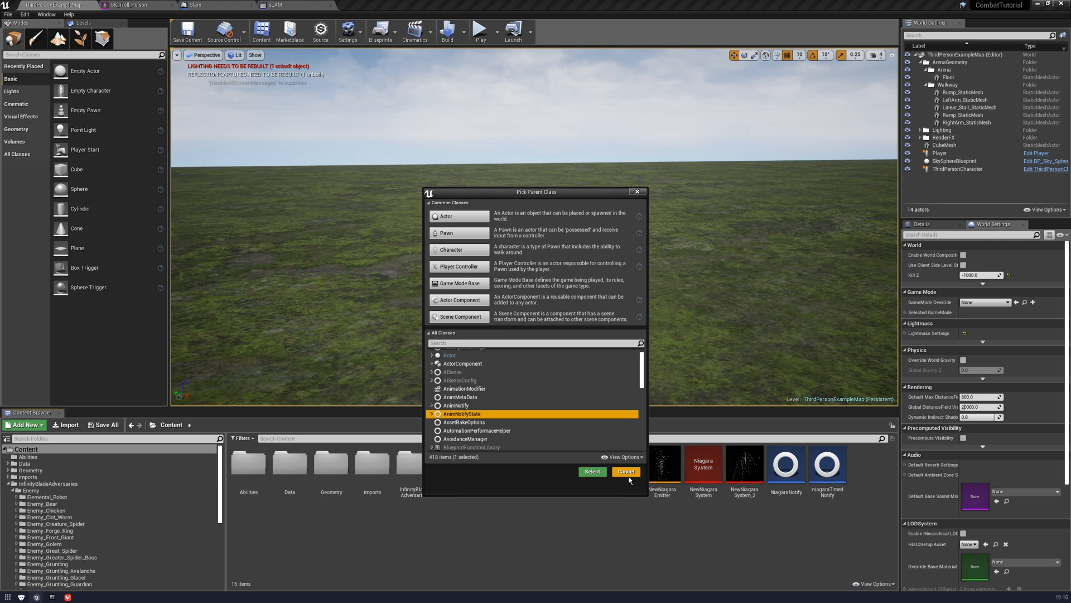
{"action": "left_click", "coordinate": [625, 471]}
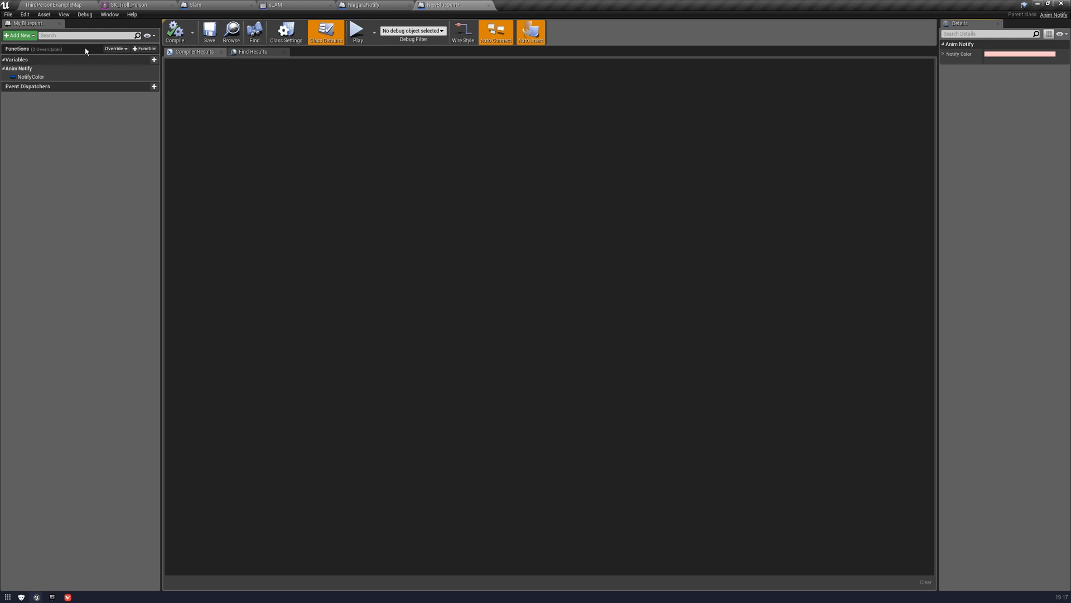
- Override the Received Notify function so its graph with a Return Node exists
{"action": "left_click", "coordinate": [114, 48]}
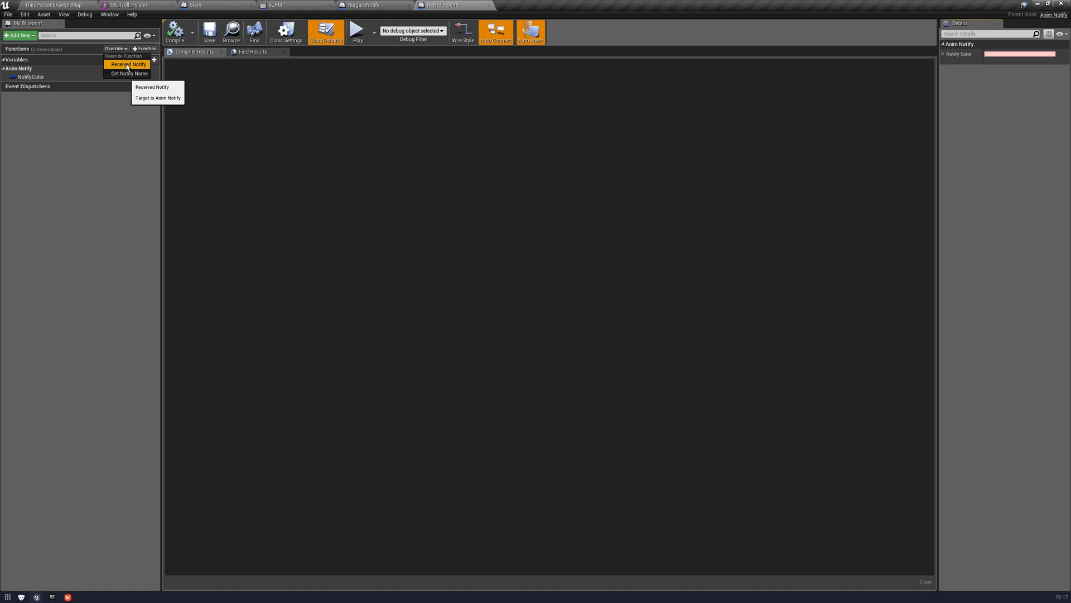
{"action": "left_click", "coordinate": [129, 64]}
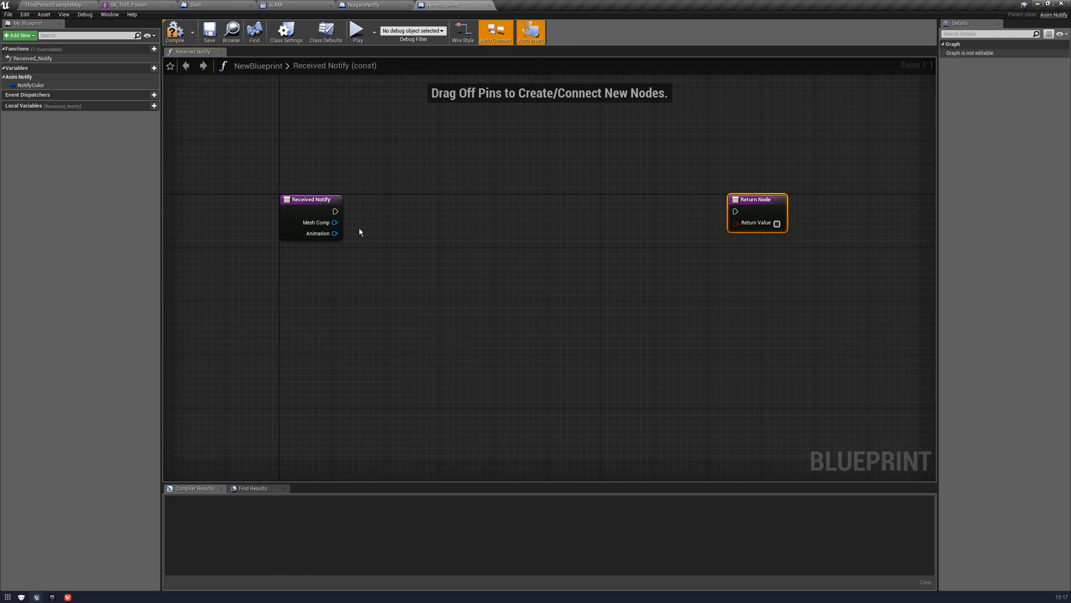
{"action": "mouse_move", "coordinate": [334, 222]}
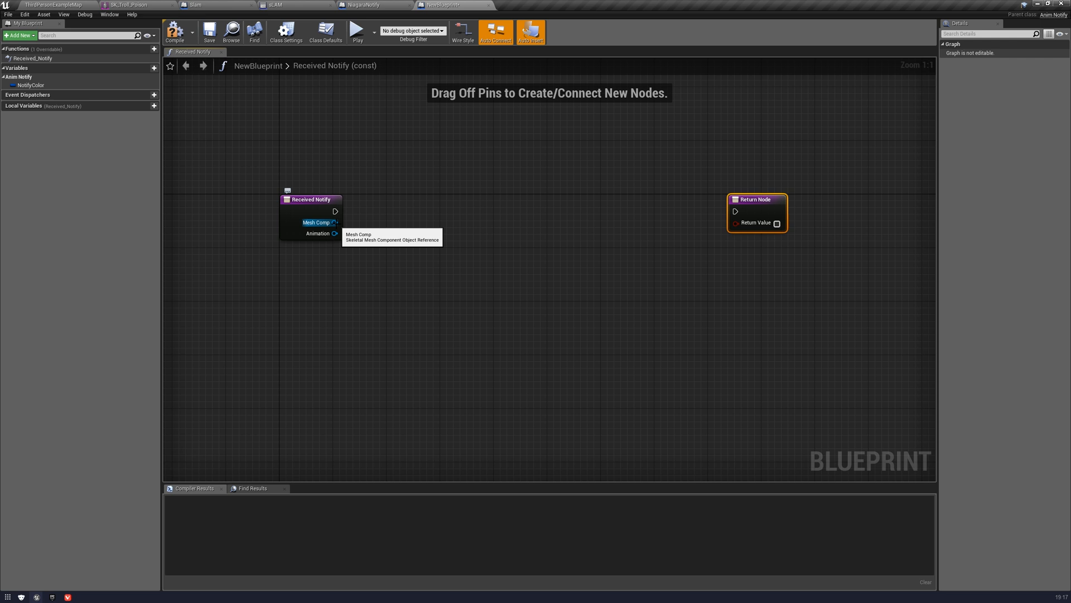
{"action": "mouse_move", "coordinate": [318, 234]}
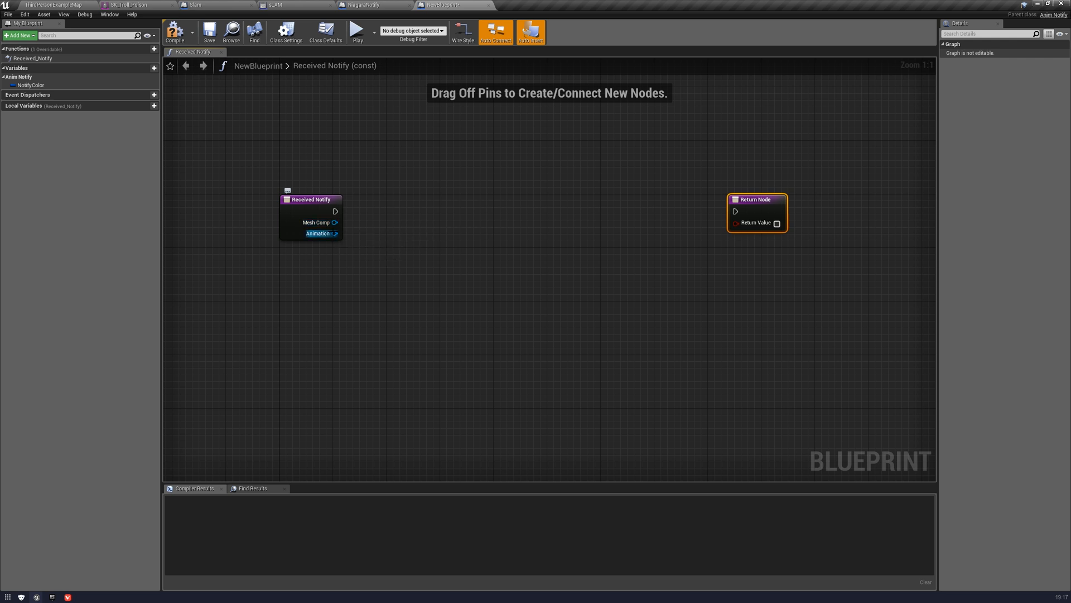
{"action": "mouse_move", "coordinate": [334, 233]}
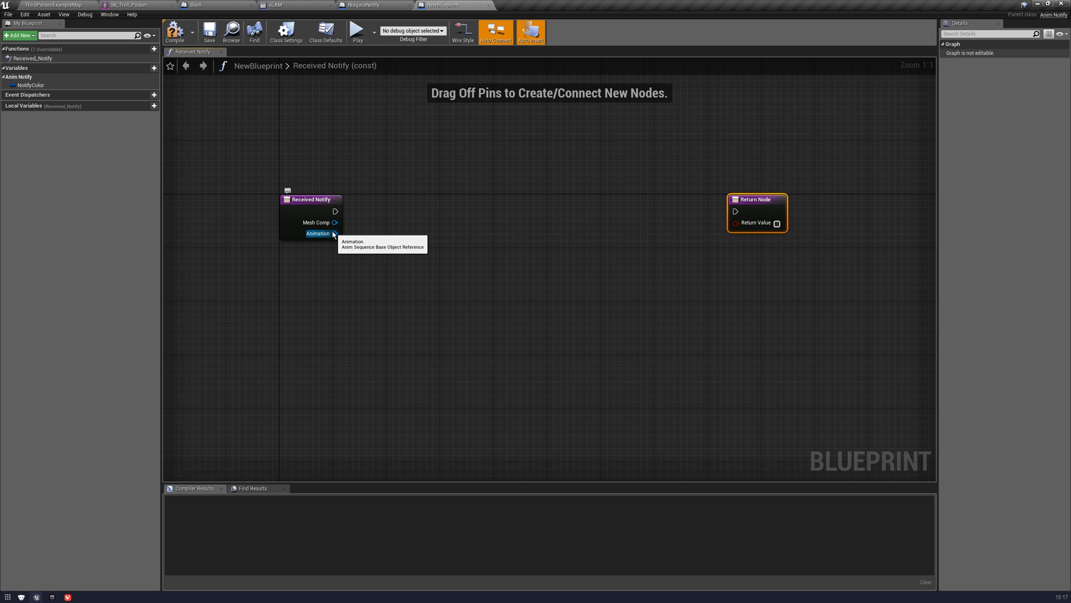
{"action": "mouse_move", "coordinate": [395, 131]}
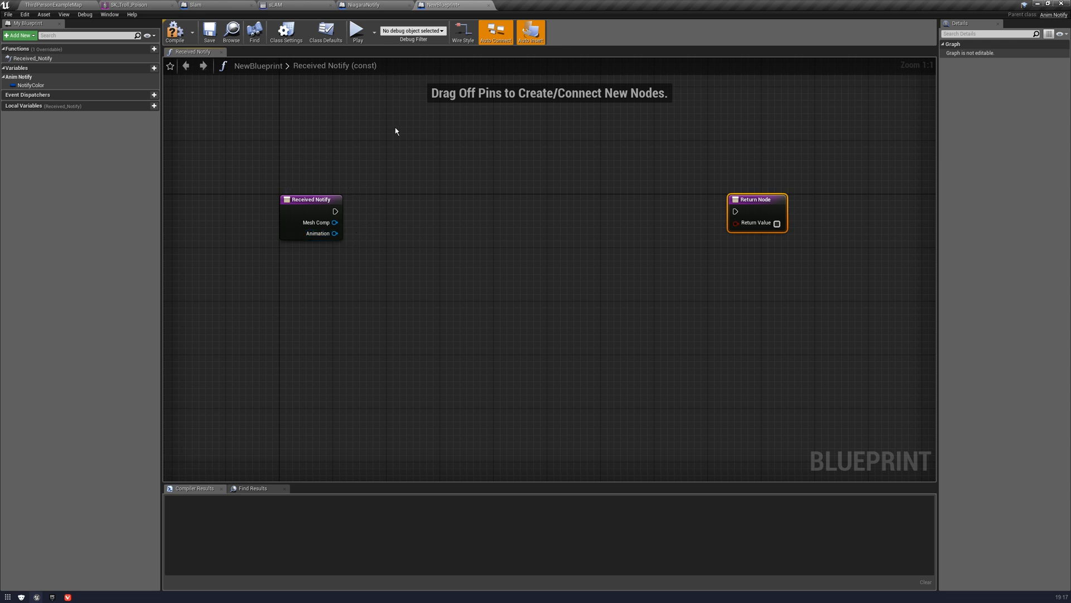
- Check the PlayParticleEffect notify and 'head' bone in the montage, then return to NewBlueprint
{"action": "left_click", "coordinate": [175, 31]}
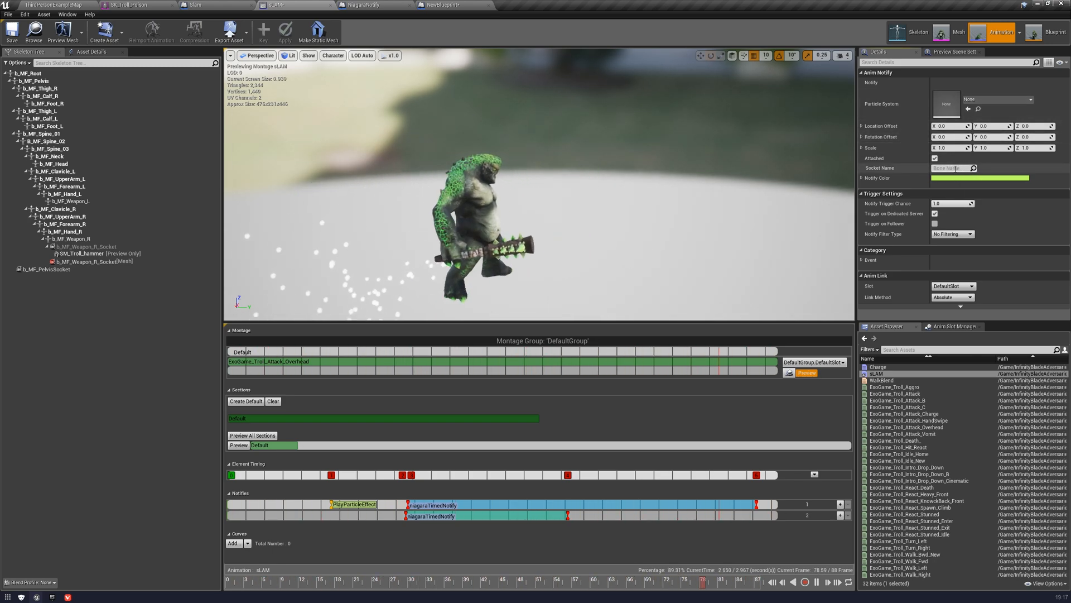
{"action": "type", "text": "head"}
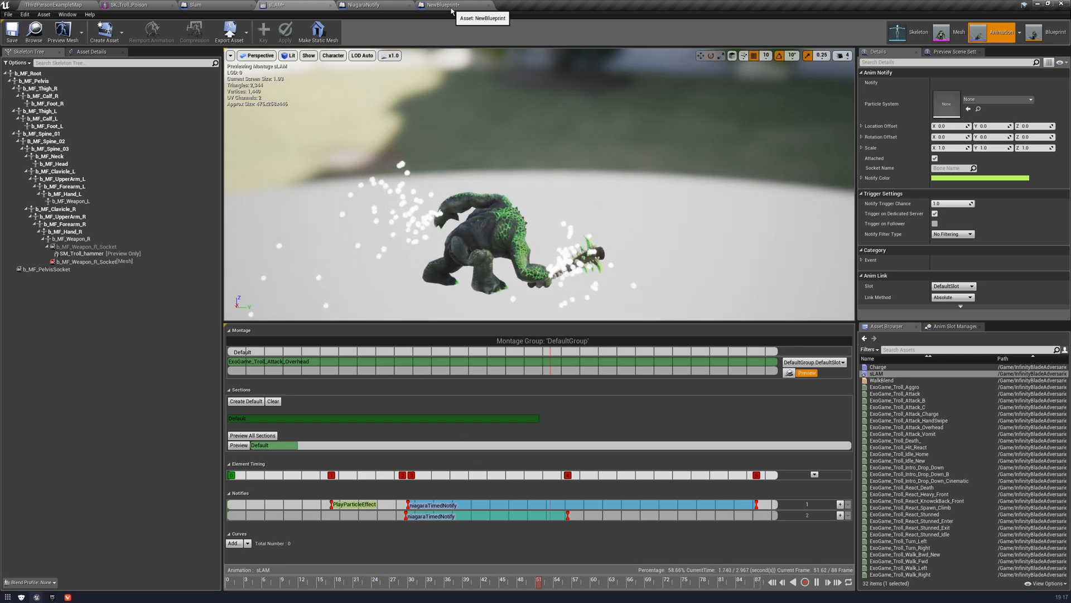
{"action": "left_click", "coordinate": [446, 4]}
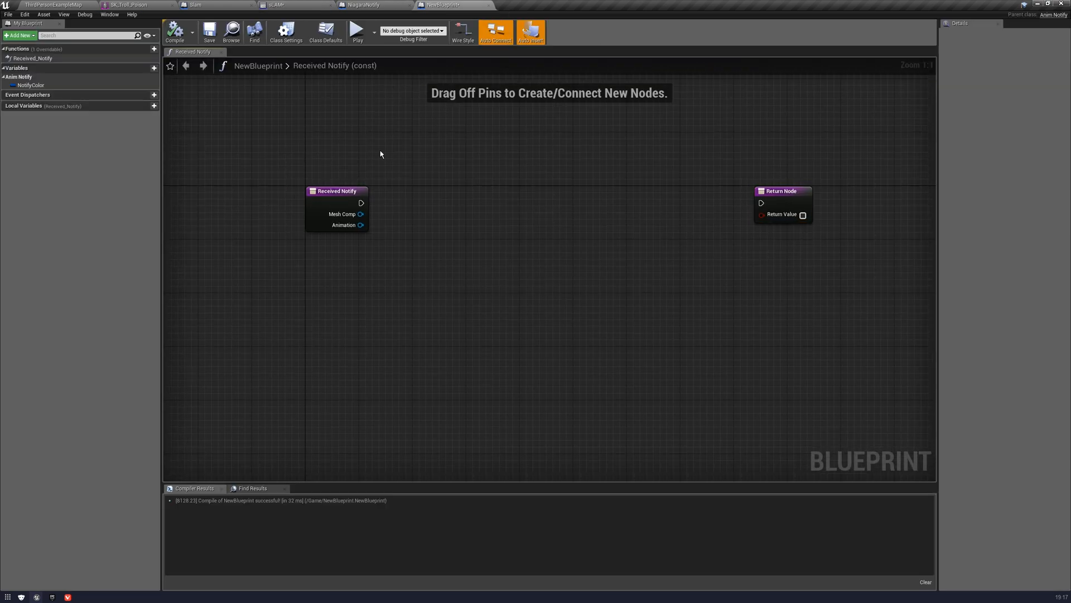
{"action": "mouse_move", "coordinate": [321, 200]}
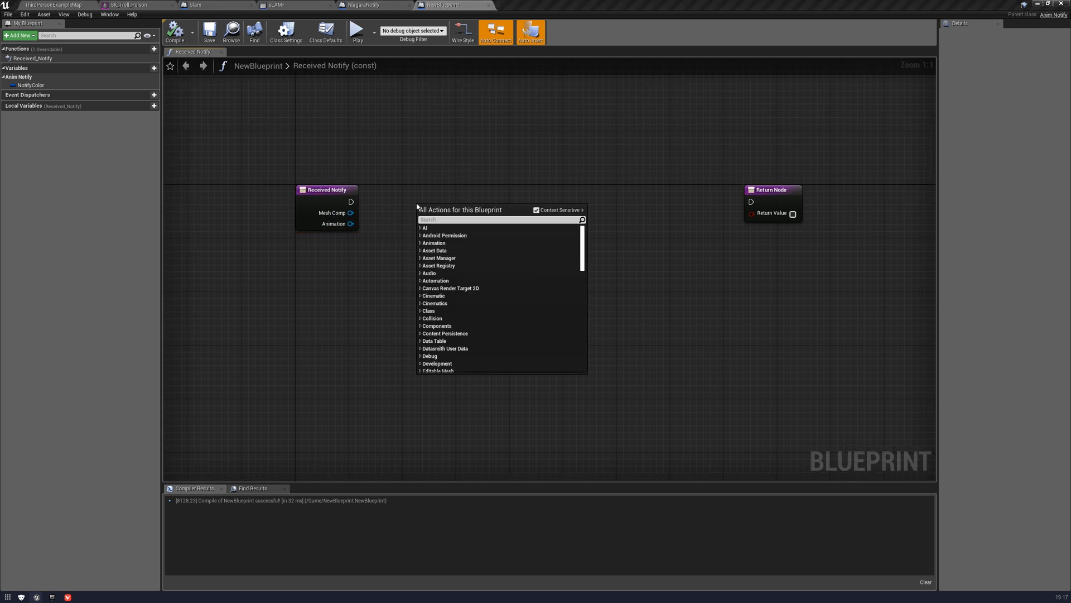
- Add a Spawn System Attached node after Received Notify, comparing with the finished NiagaraNotify
{"action": "type", "text": "spawn"}
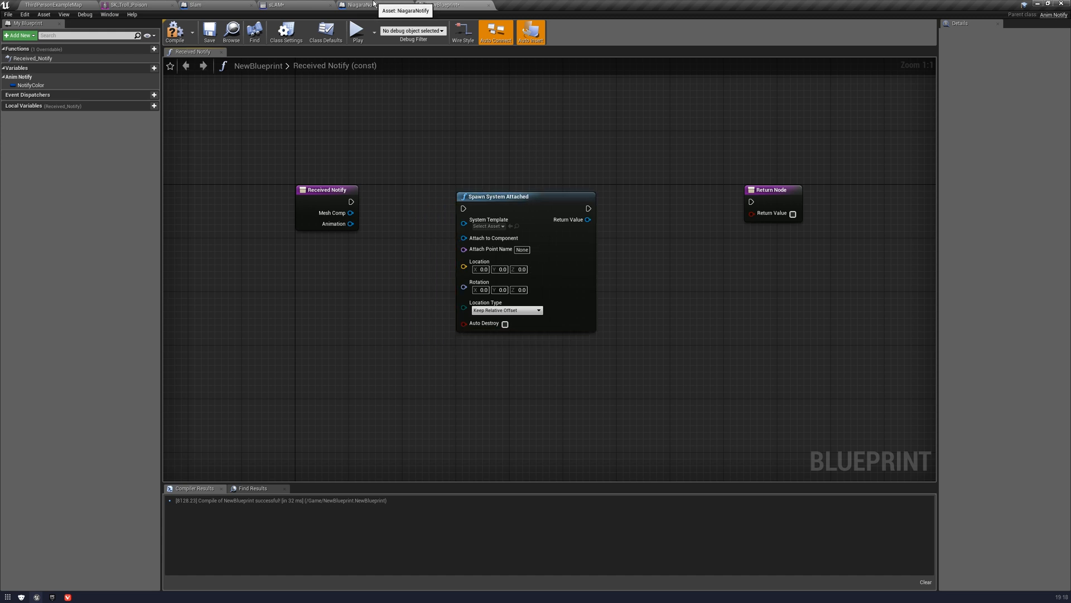
{"action": "left_click", "coordinate": [199, 4]}
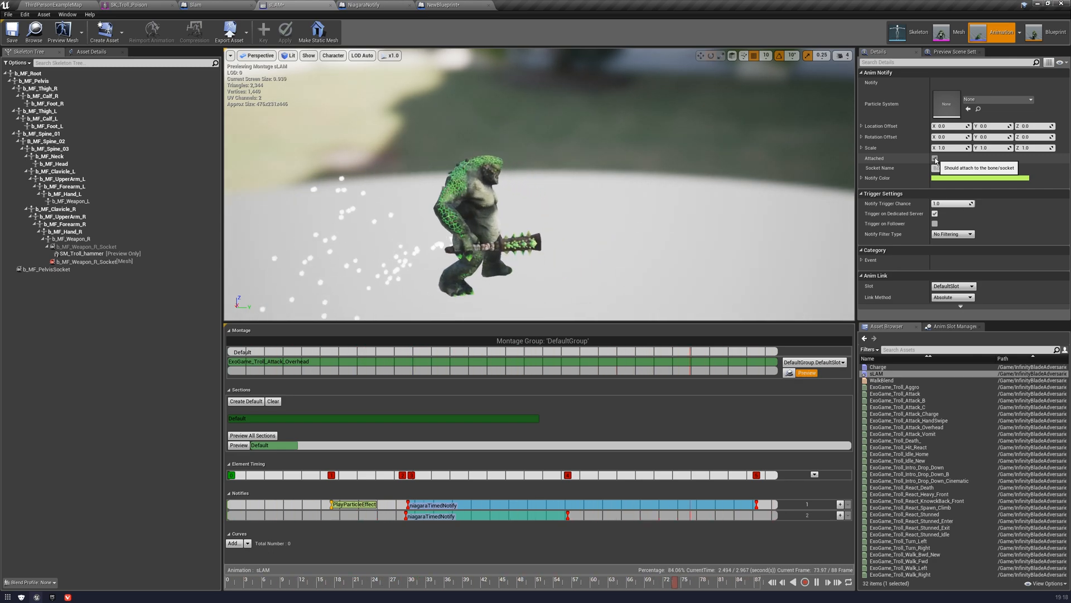
{"action": "left_click", "coordinate": [935, 158]}
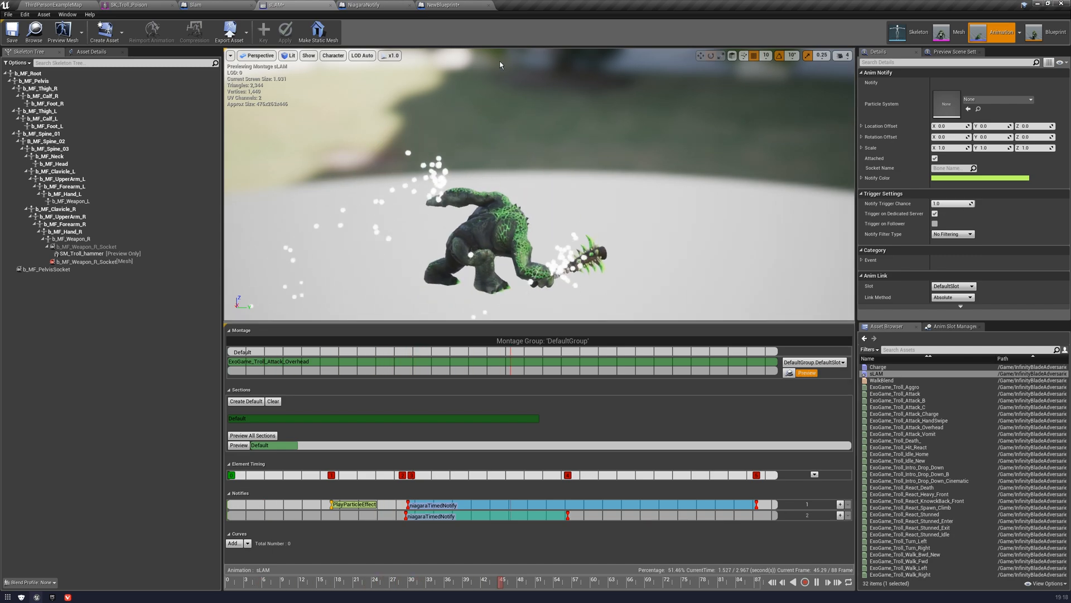
{"action": "left_click", "coordinate": [446, 5]}
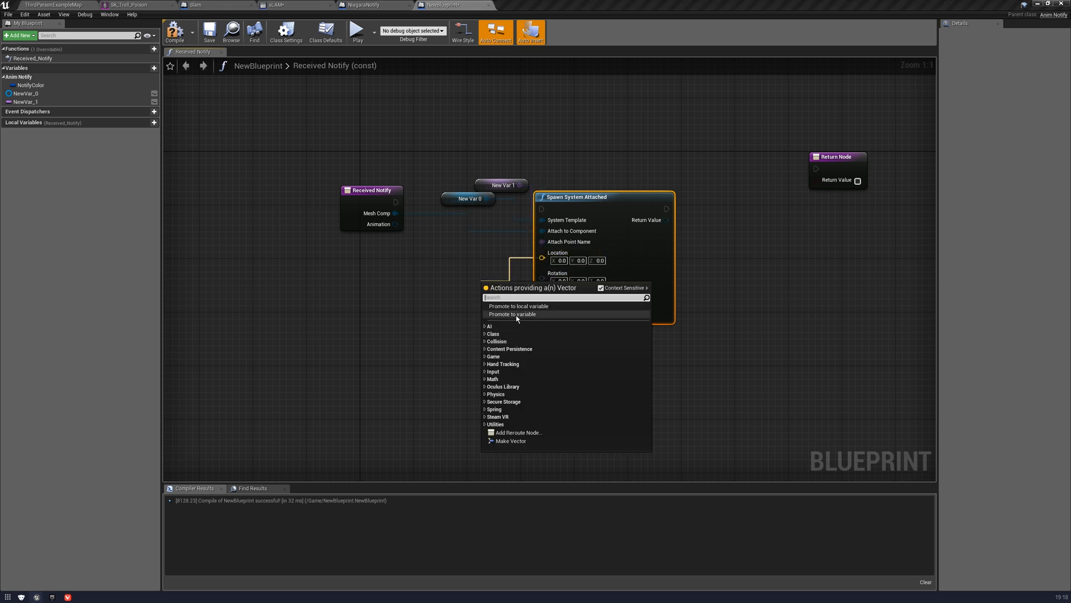
- Promote the Location and other inputs to variables and wire Mesh Comp into Attach to Component
{"action": "left_click", "coordinate": [512, 314]}
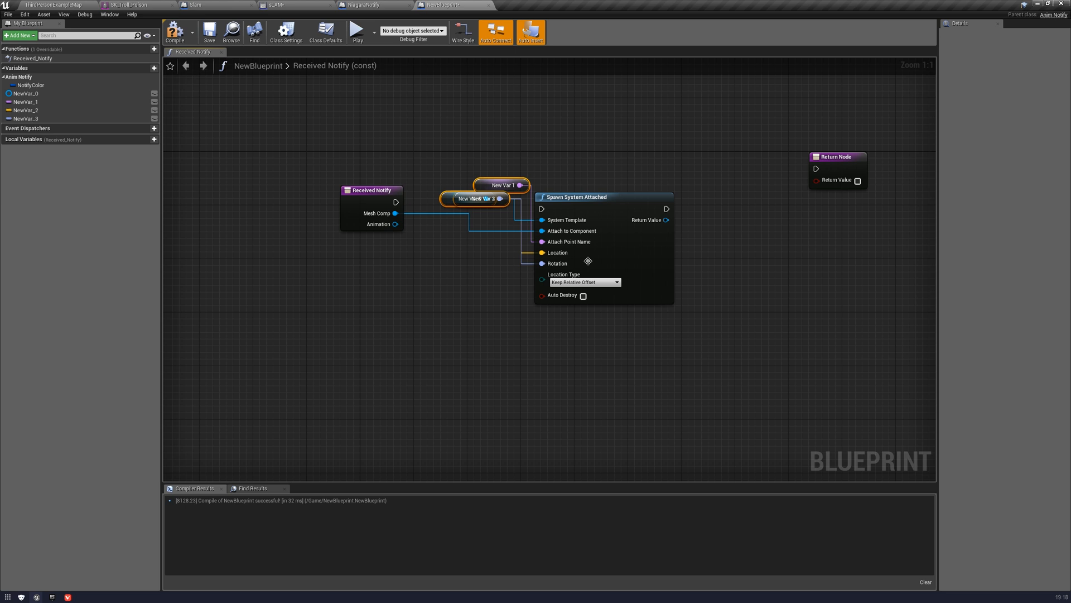
{"action": "mouse_move", "coordinate": [454, 167]}
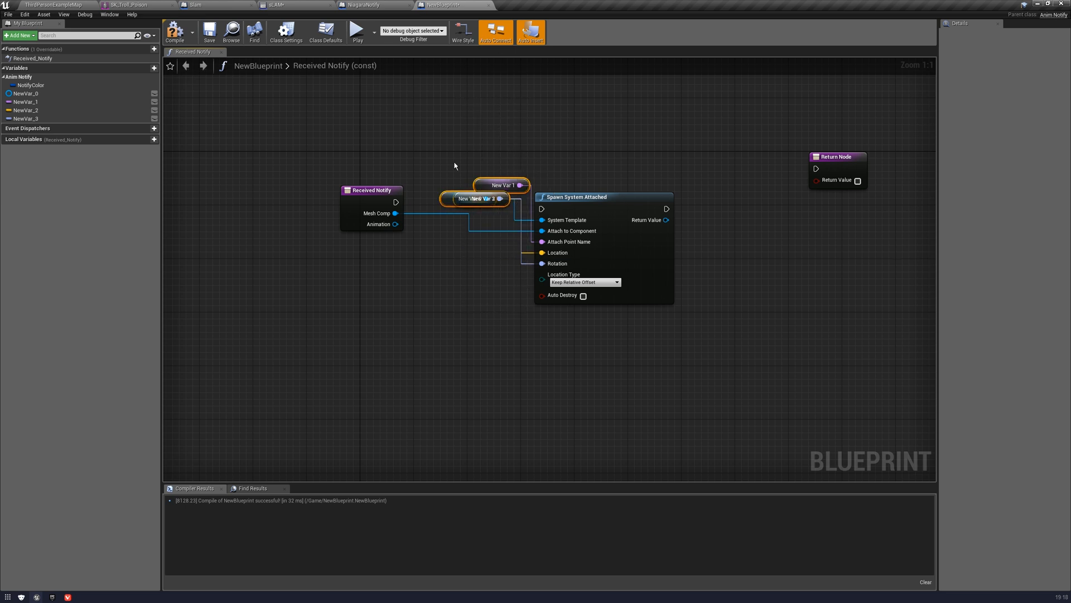
{"action": "left_click", "coordinate": [373, 4]}
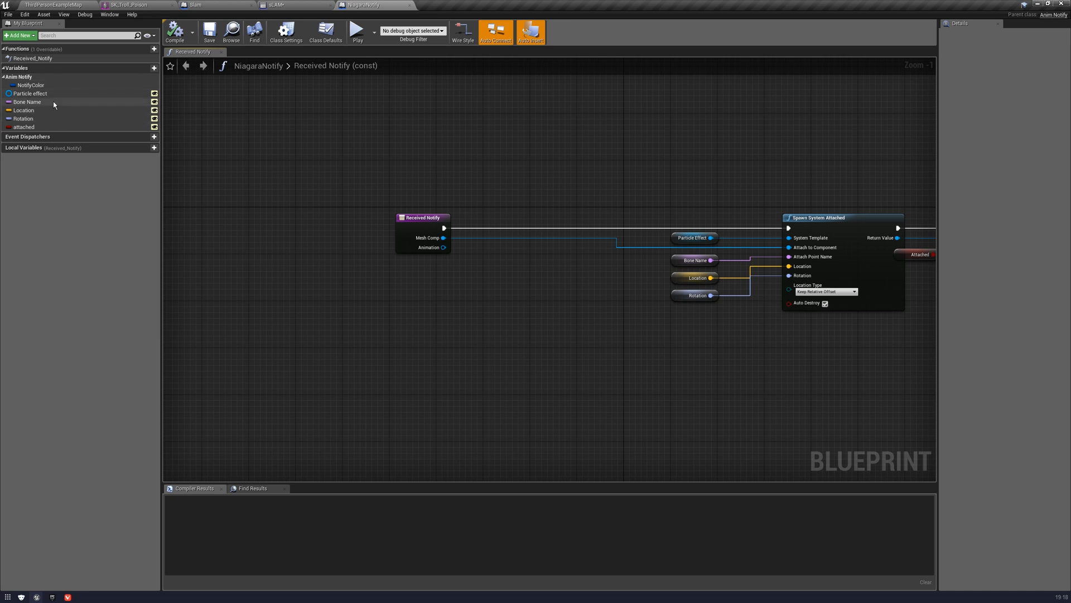
{"action": "mouse_move", "coordinate": [58, 110]}
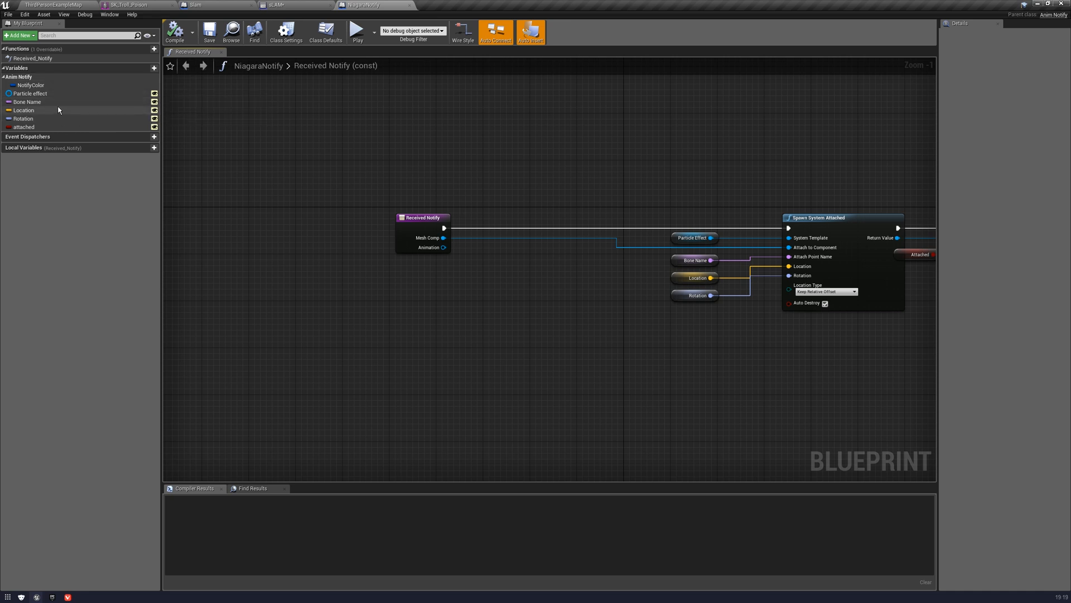
{"action": "mouse_move", "coordinate": [48, 130]}
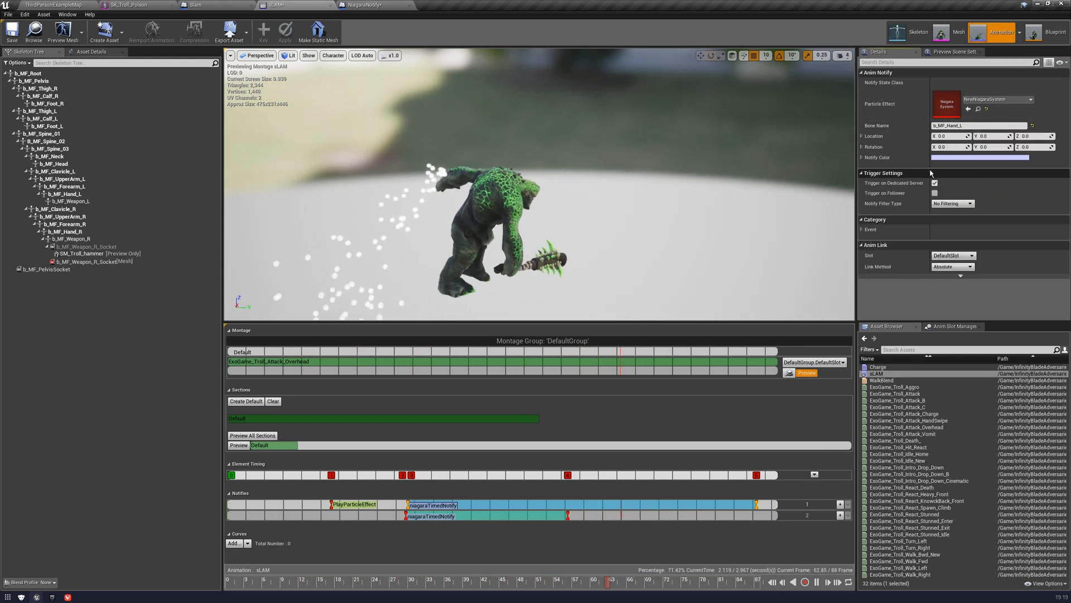
- Review the NiagaraNotify detach branch, then list the notify types on the sLAM Notifies track
{"action": "left_click", "coordinate": [369, 6]}
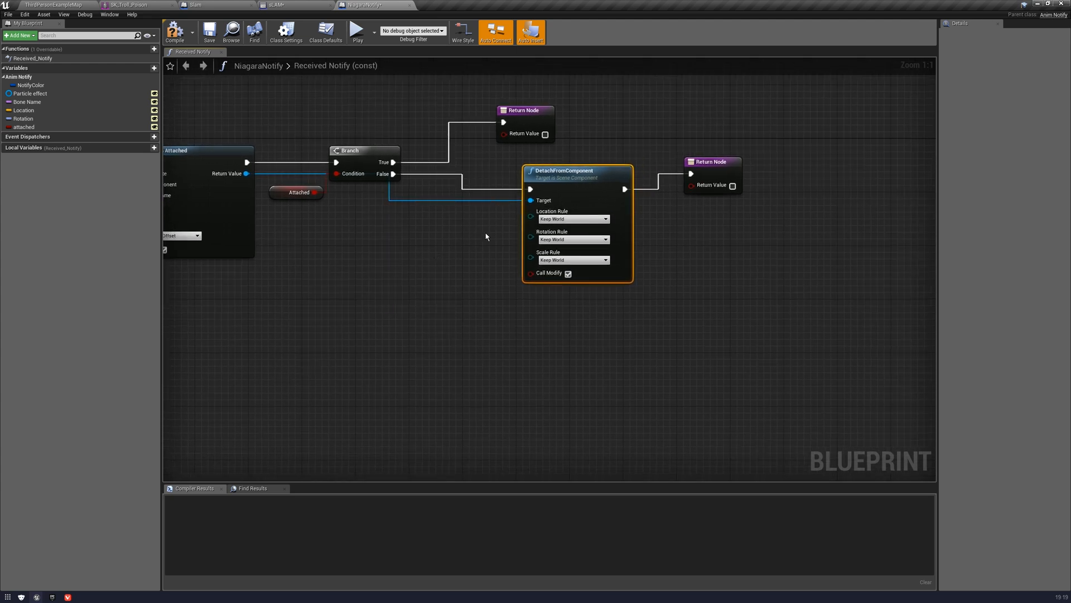
{"action": "mouse_move", "coordinate": [581, 218]}
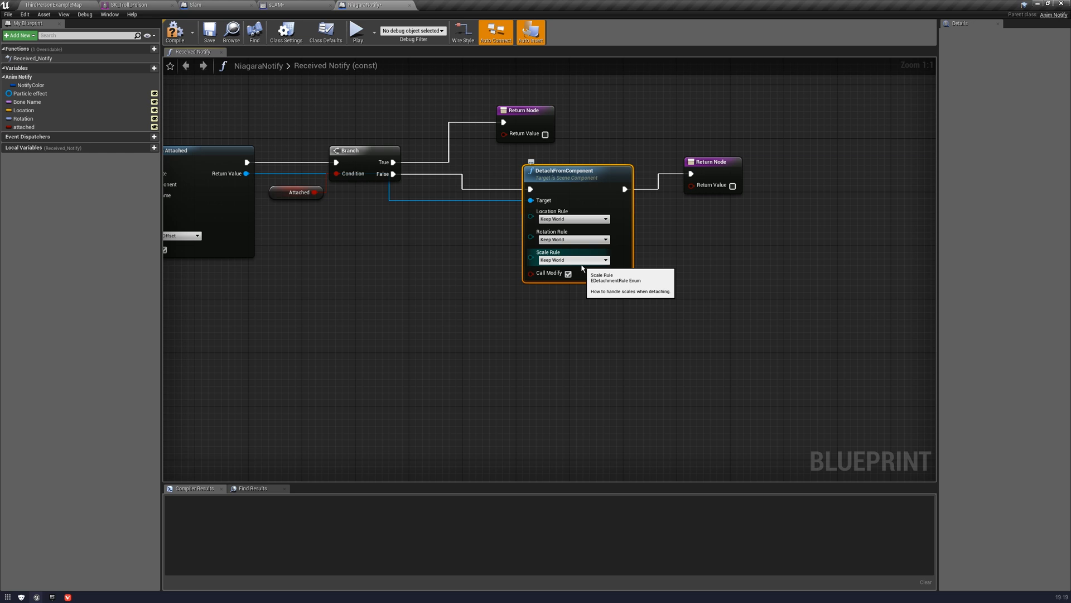
{"action": "mouse_move", "coordinate": [583, 260]}
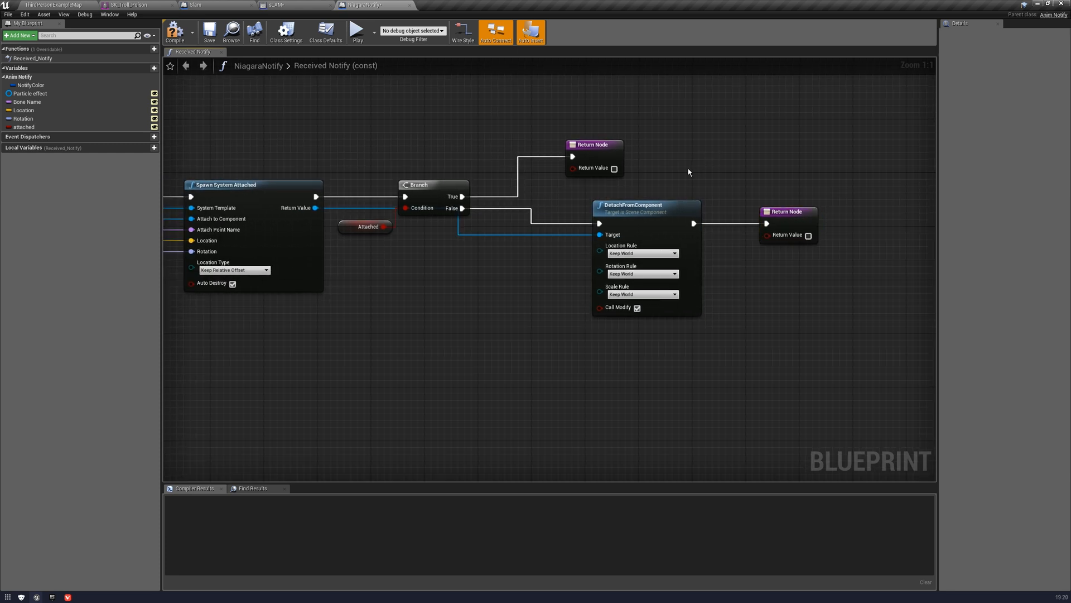
{"action": "left_click", "coordinate": [209, 31]}
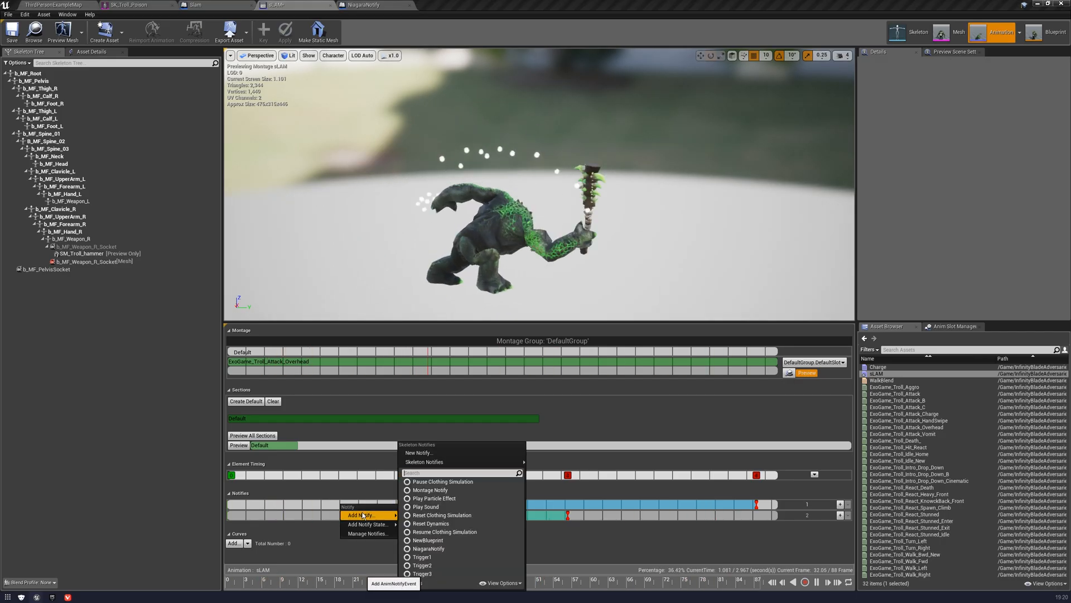
- Add a NiagaraNotify to the montage using NewNiagaraSystem_2 as its Particle Effect
{"action": "left_click", "coordinate": [429, 548]}
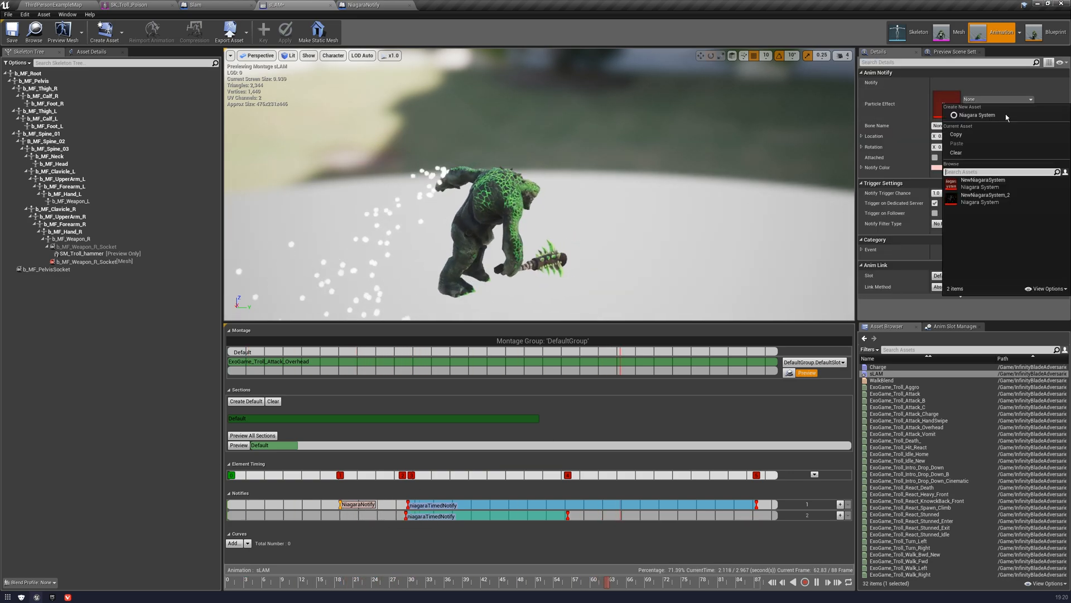
{"action": "left_click", "coordinate": [989, 199]}
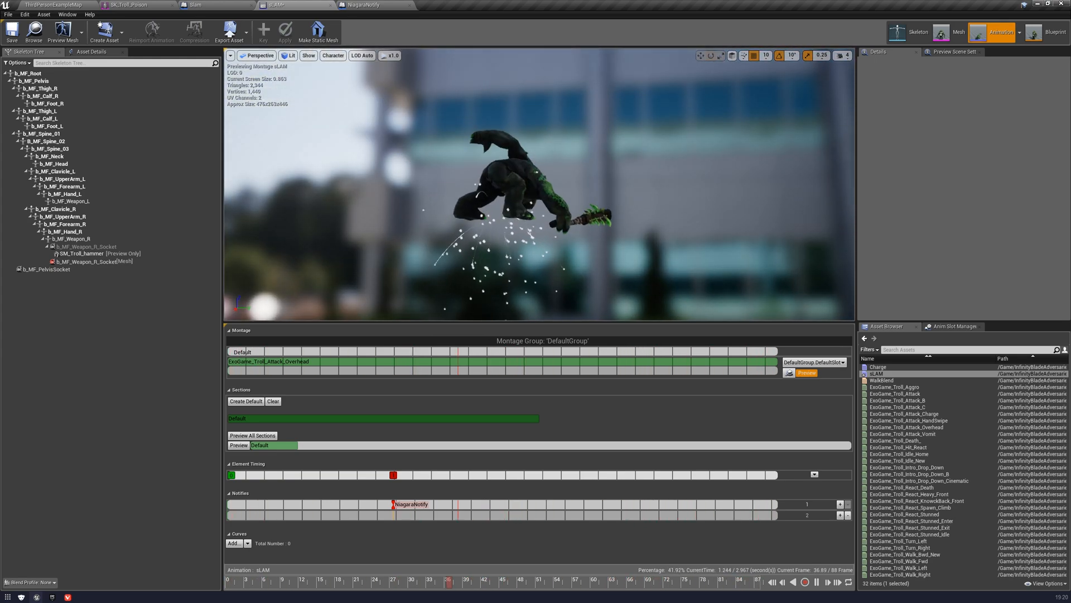
{"action": "left_click", "coordinate": [412, 505]}
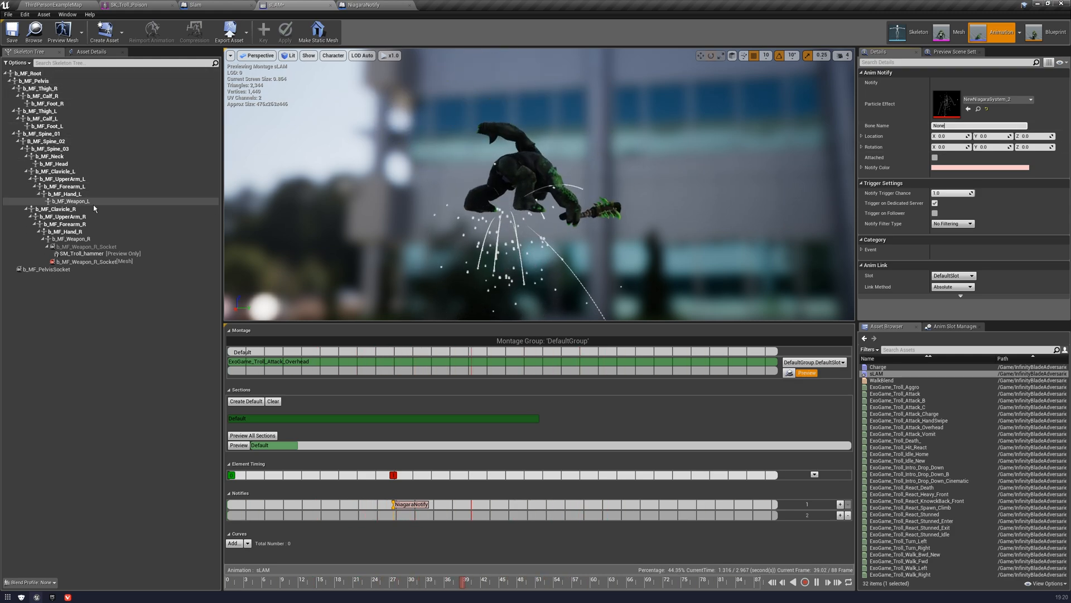
- Copy the b_MF_UpperArm_L bone name into the notify's Bone Name and mark it Attached
{"action": "right_click", "coordinate": [52, 179]}
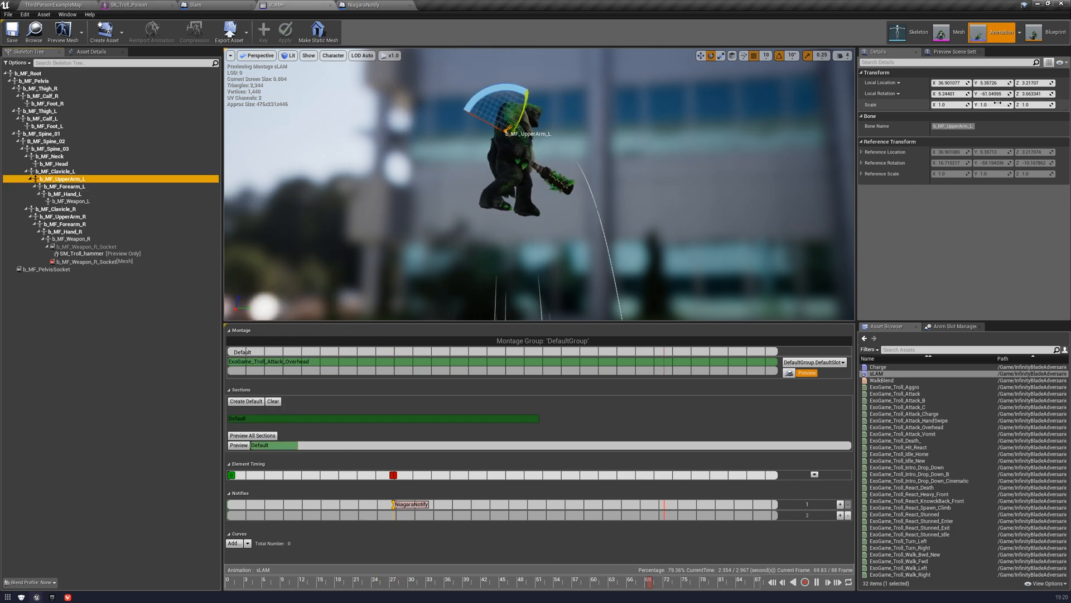
{"action": "left_click", "coordinate": [409, 504]}
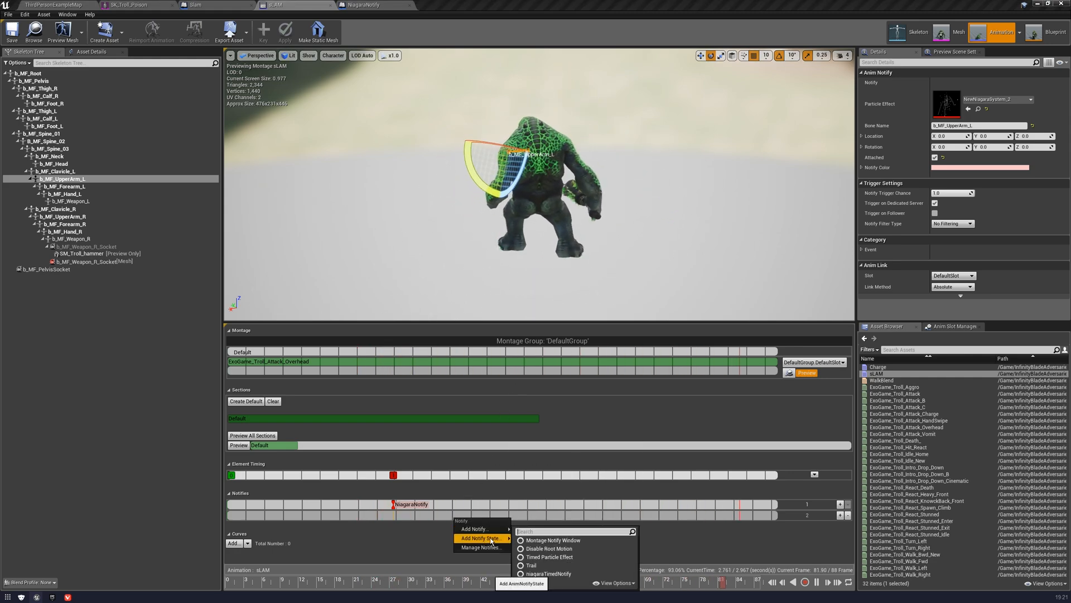
- Show niagaraTimedNotify's Received Notify Begin graph centred on its spawn nodes
{"action": "left_click", "coordinate": [546, 574]}
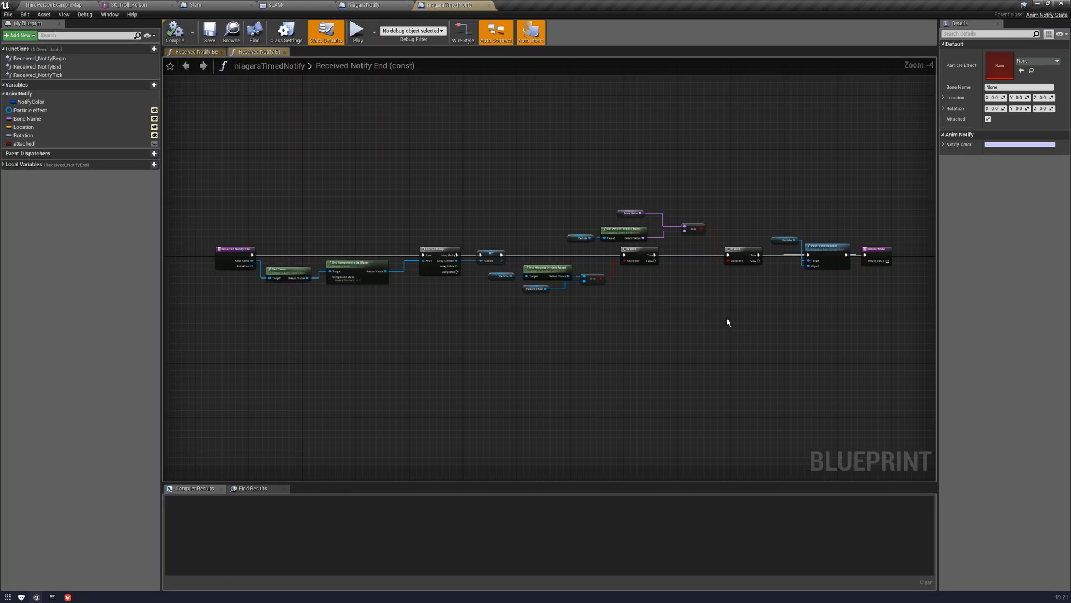
{"action": "left_click", "coordinate": [197, 52]}
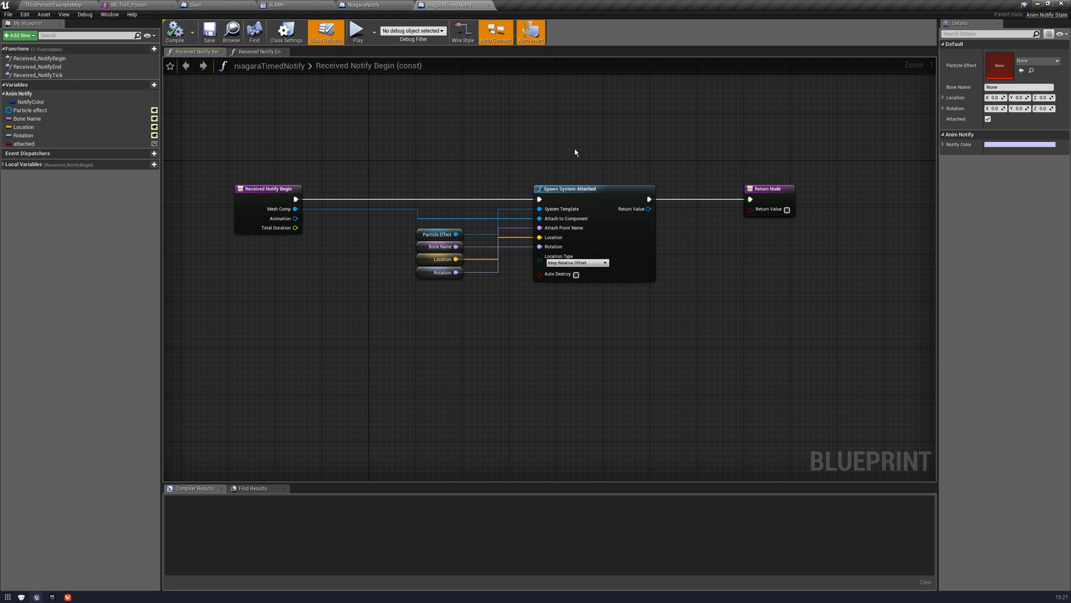
{"action": "mouse_move", "coordinate": [434, 165]}
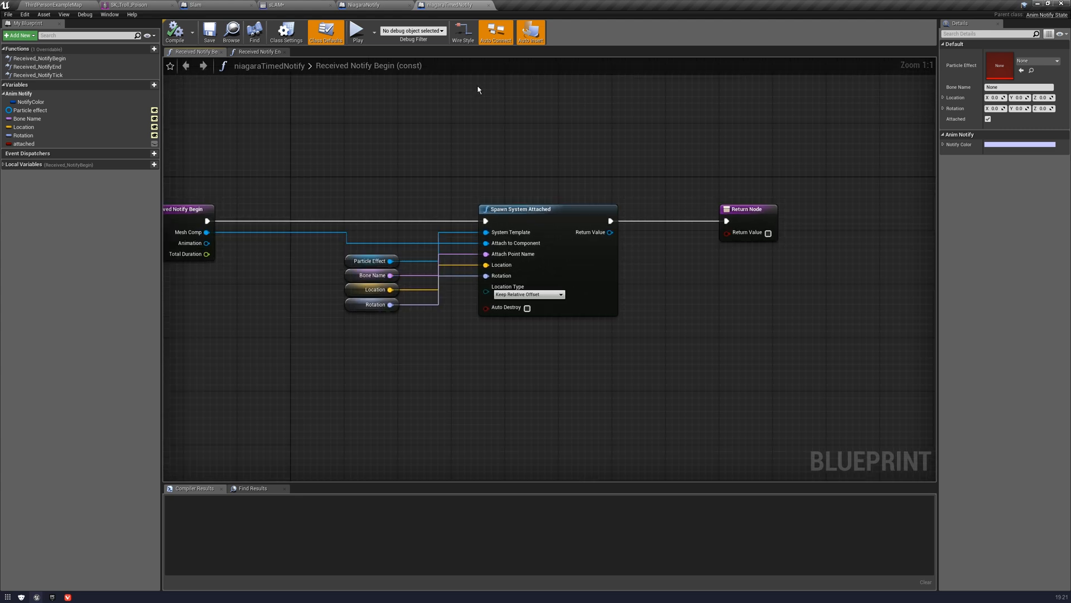
{"action": "left_click_drag", "start_coordinate": [479, 90], "coordinate": [475, 161]}
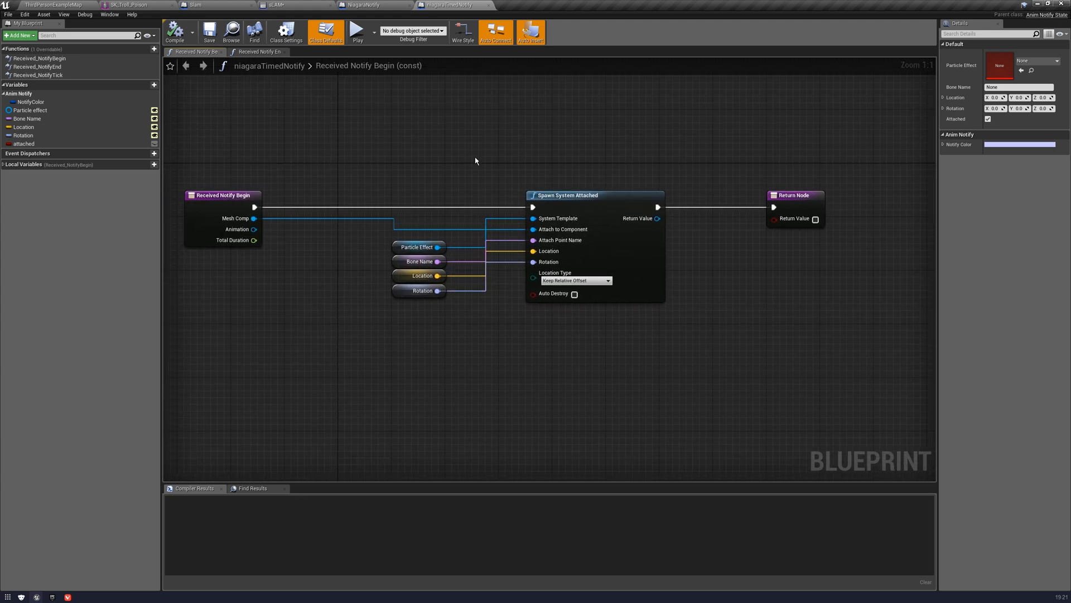
{"action": "mouse_move", "coordinate": [552, 159]}
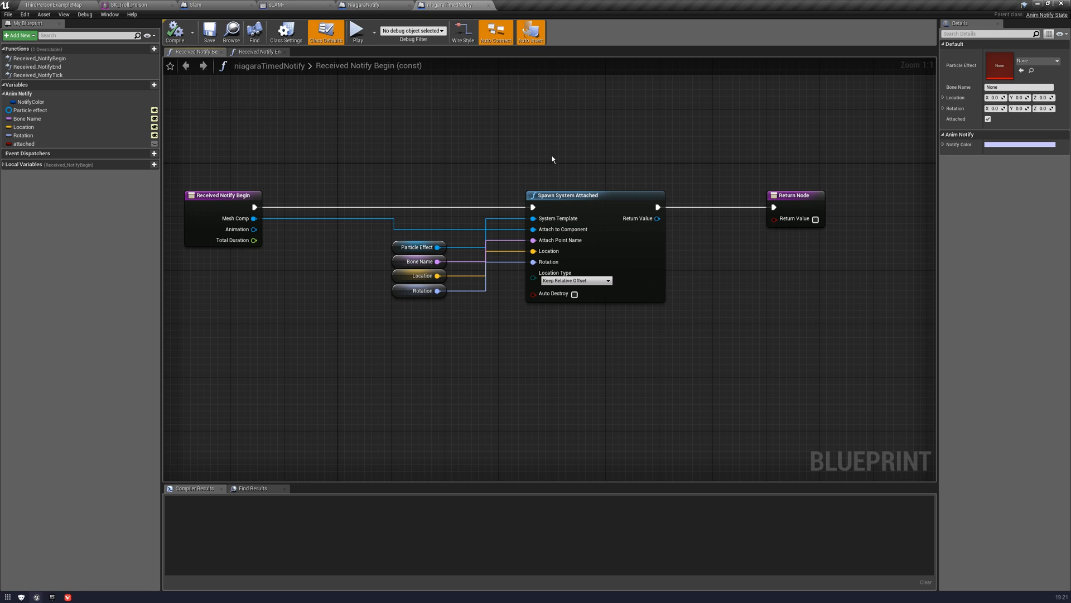
{"action": "mouse_move", "coordinate": [386, 235]}
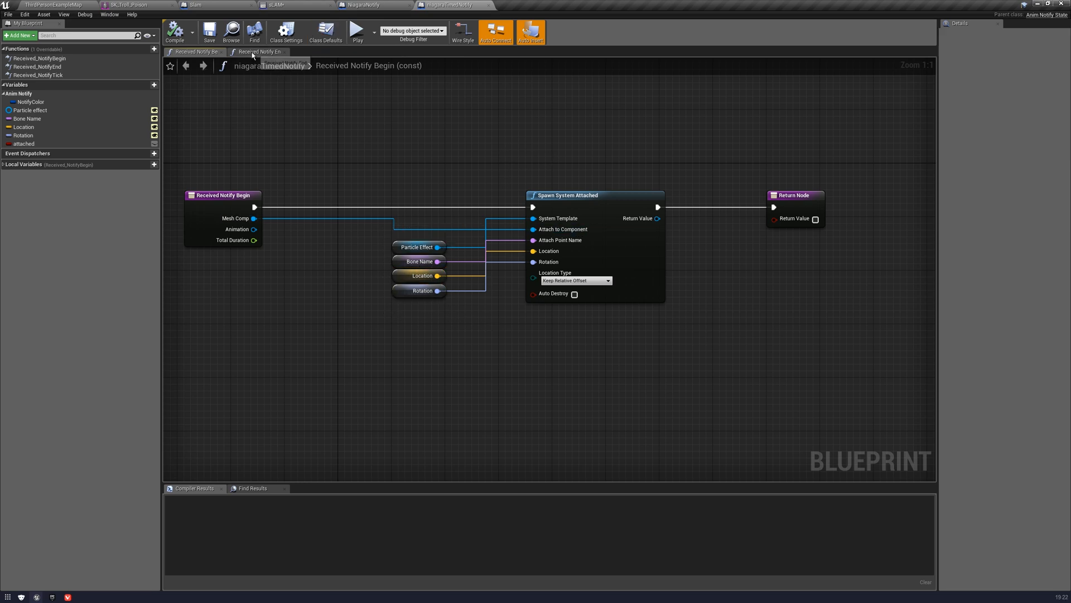
- Show the Received Notify End ForEachLoop comparisons and nudge the Particle Effect getter right
{"action": "left_click", "coordinate": [258, 51]}
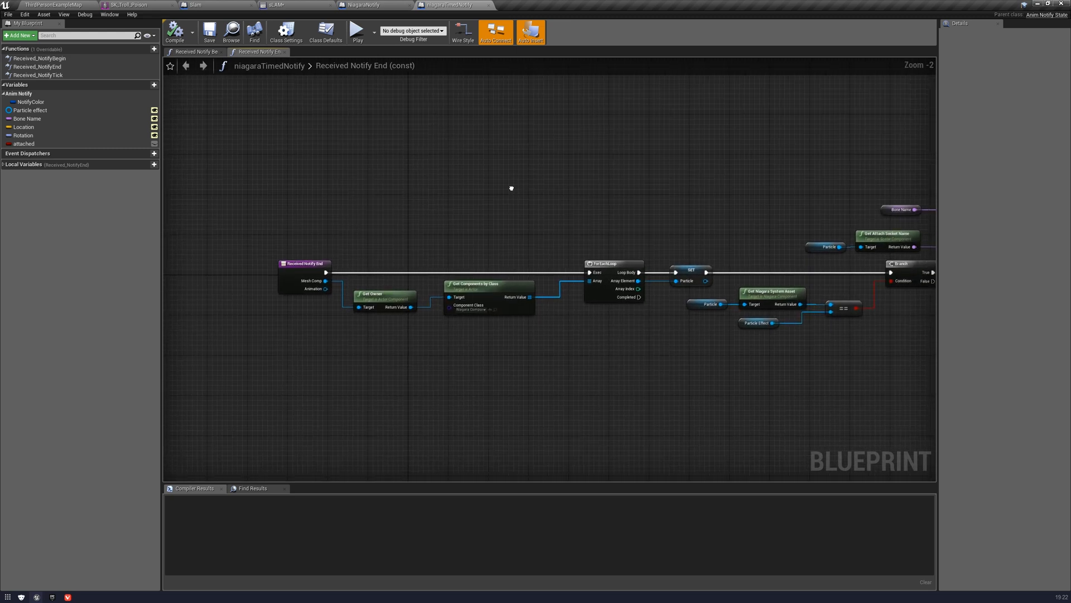
{"action": "mouse_move", "coordinate": [510, 191]}
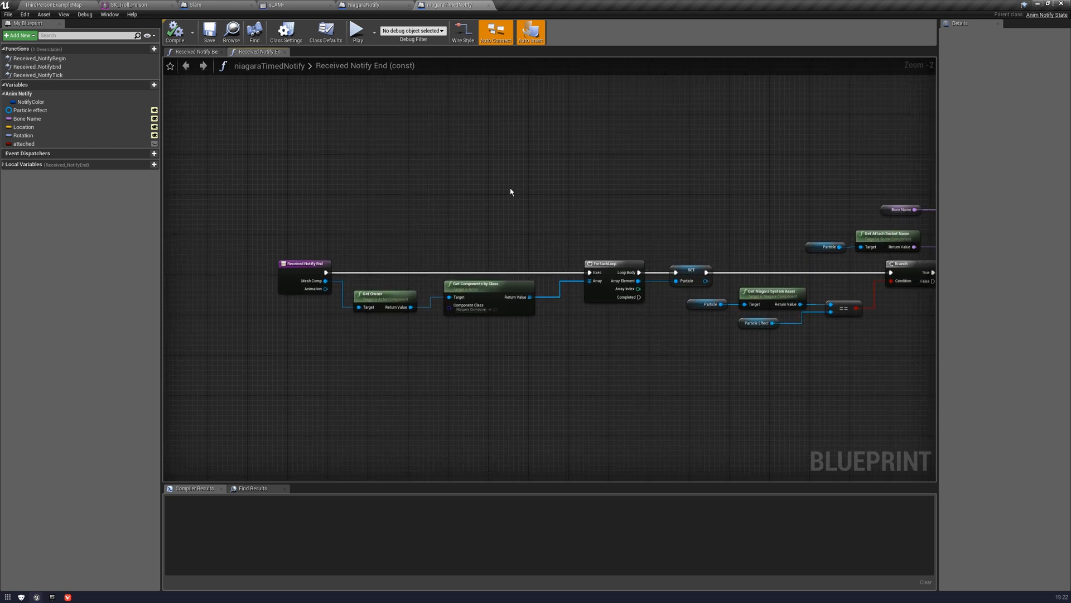
{"action": "mouse_move", "coordinate": [309, 126]}
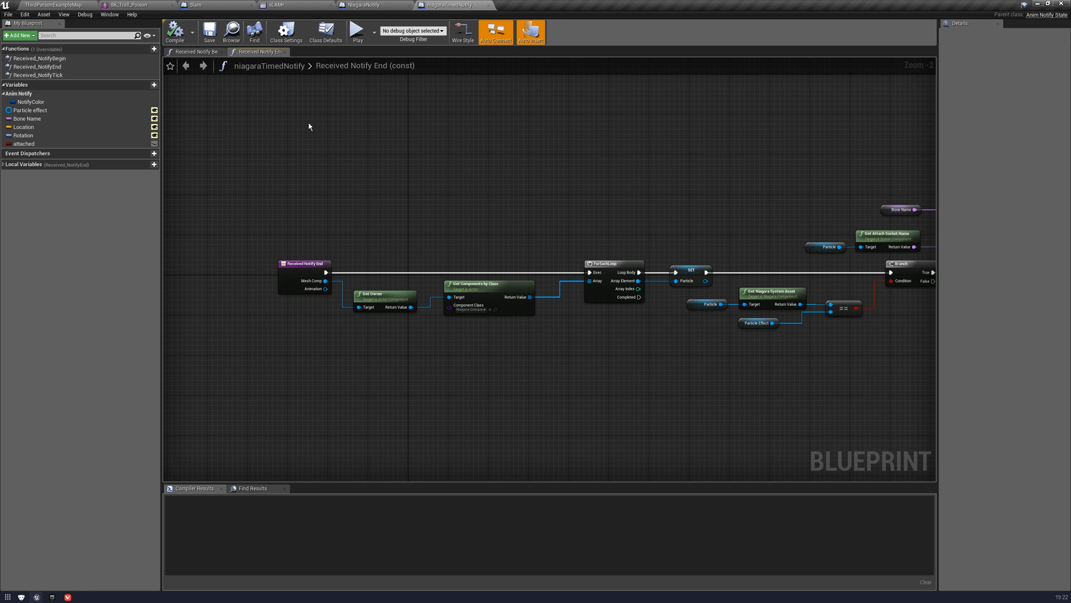
{"action": "mouse_move", "coordinate": [335, 127]}
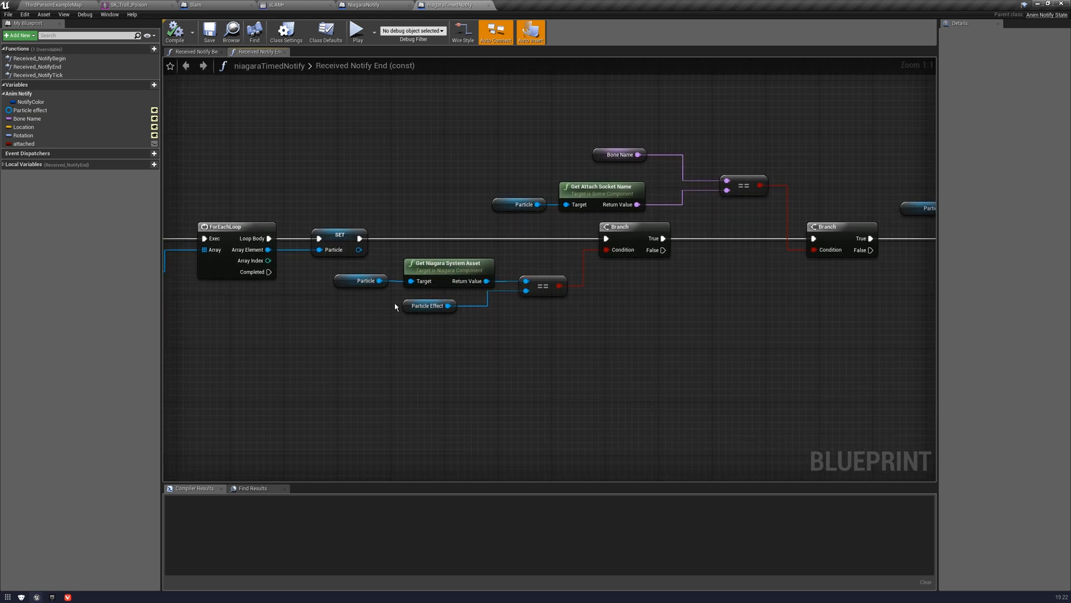
{"action": "left_click", "coordinate": [428, 306]}
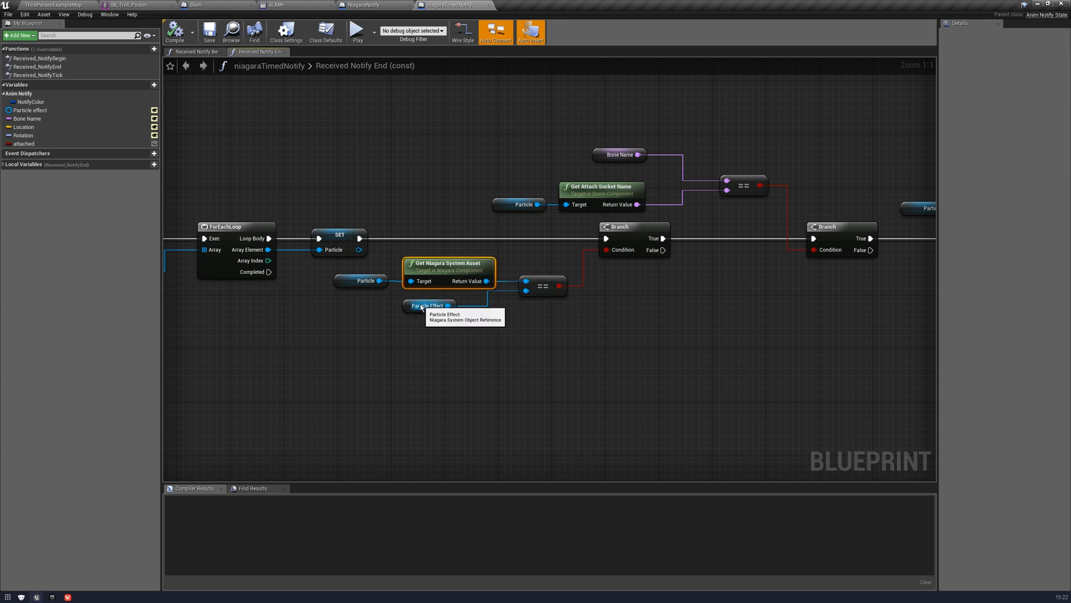
{"action": "left_click", "coordinate": [427, 306]}
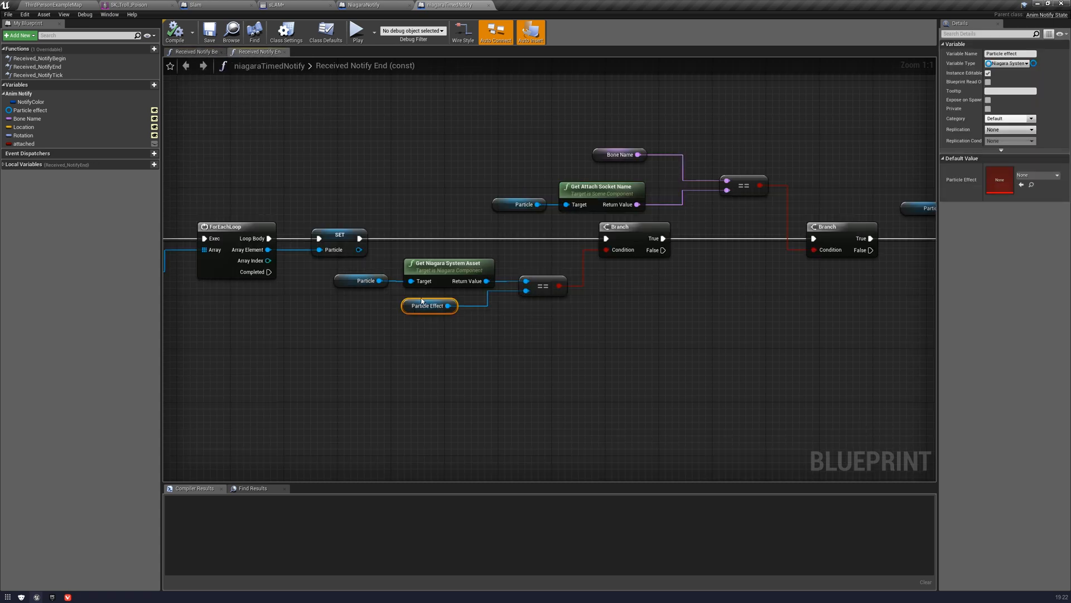
{"action": "left_click_drag", "start_coordinate": [428, 306], "coordinate": [451, 308]}
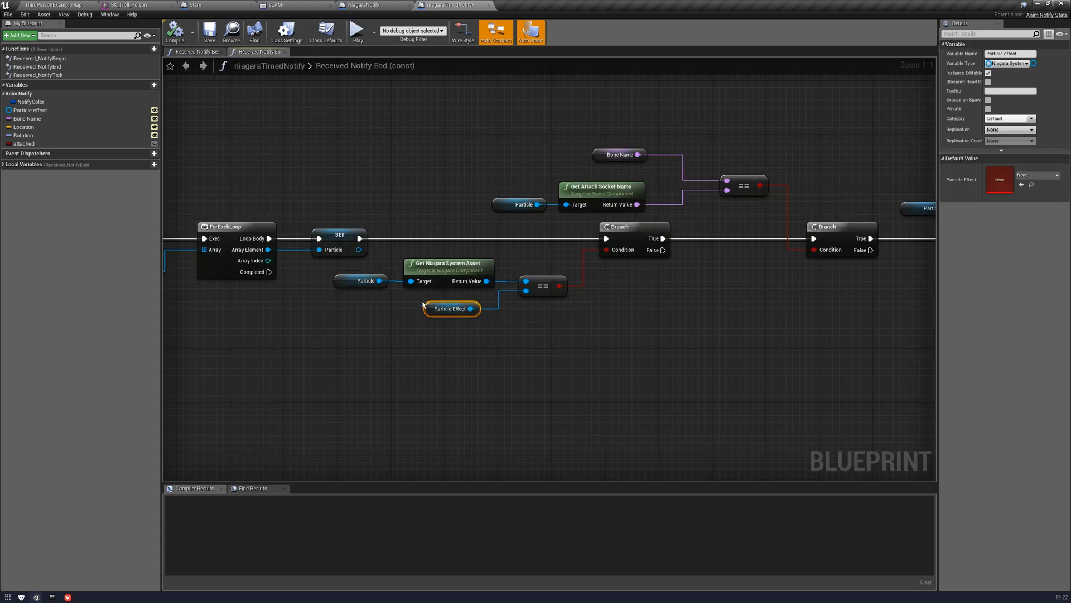
{"action": "mouse_move", "coordinate": [366, 273]}
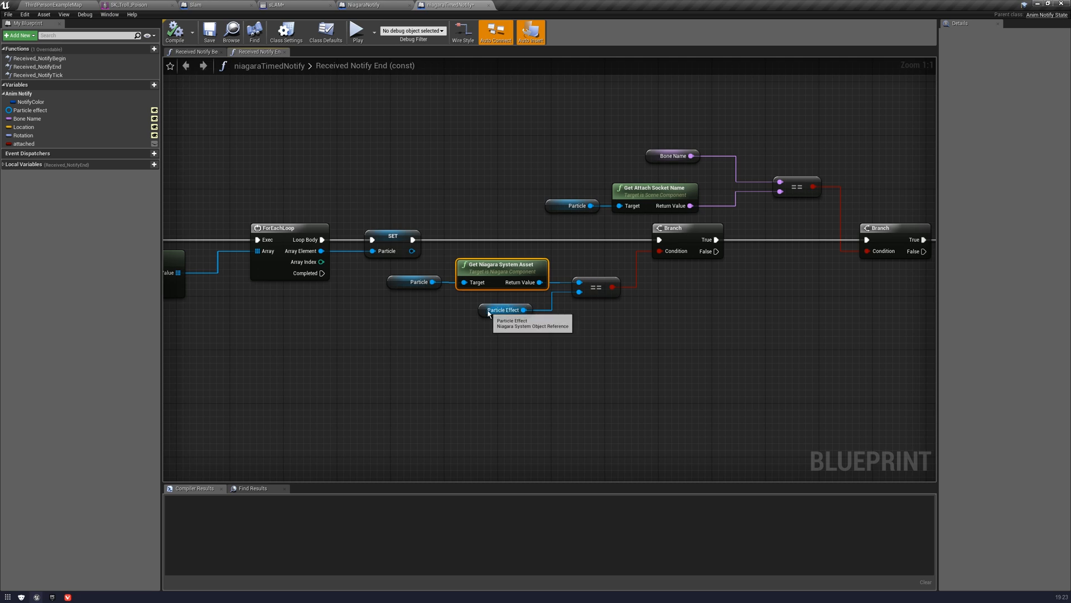
- Review the DestroyComponent node and compile niagaraTimedNotify successfully
{"action": "left_click", "coordinate": [505, 310]}
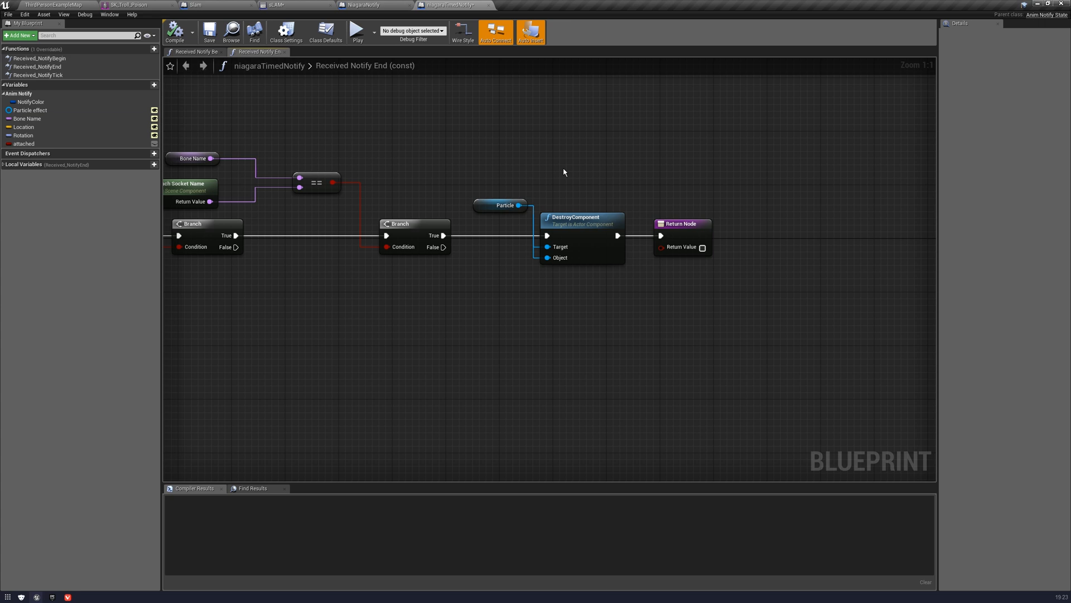
{"action": "mouse_move", "coordinate": [436, 271]}
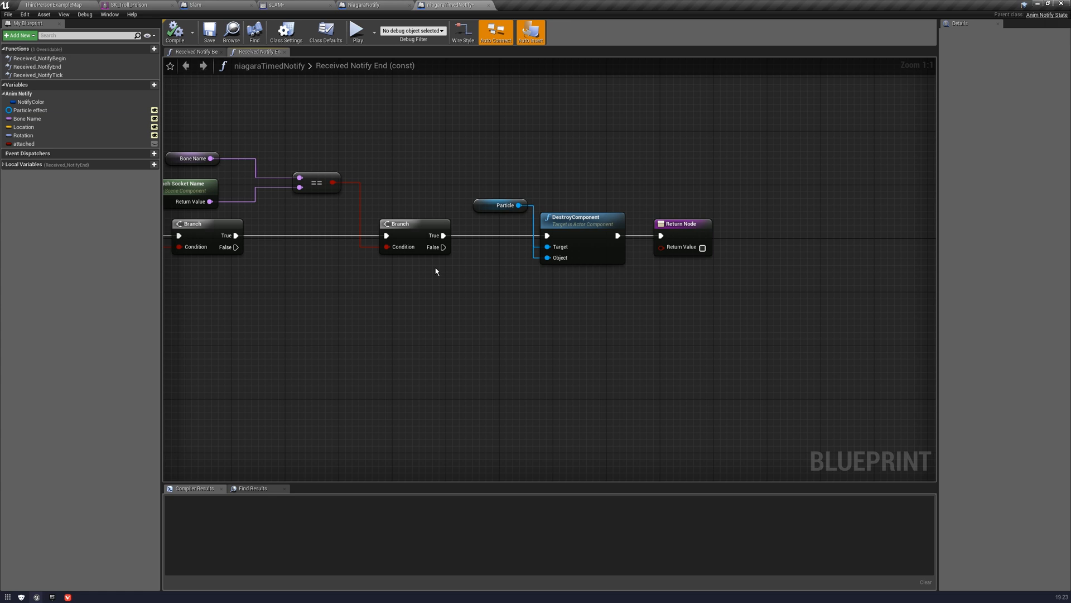
{"action": "mouse_move", "coordinate": [477, 276]}
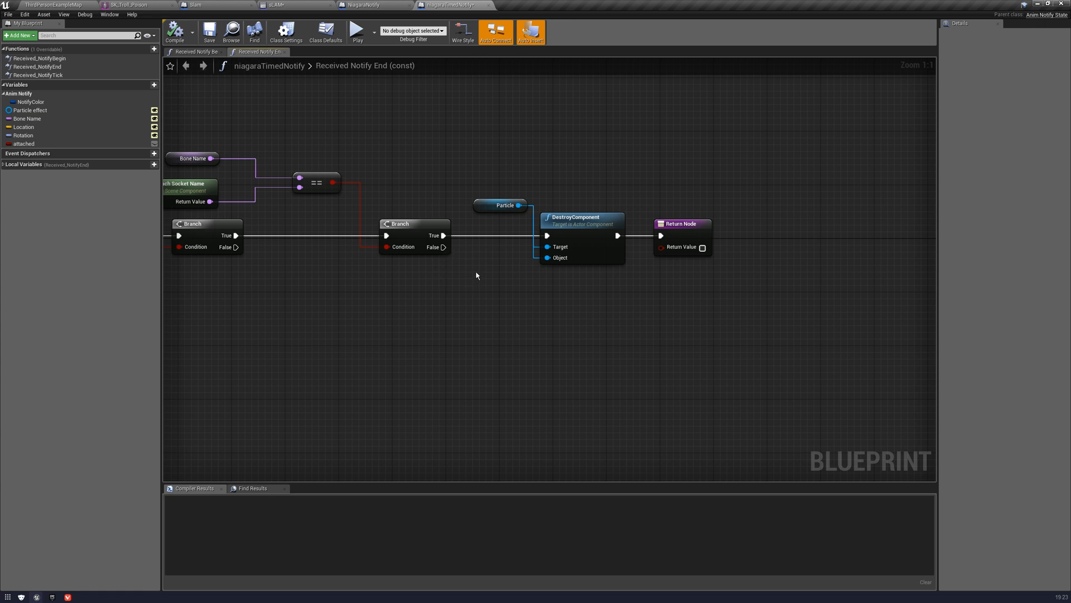
{"action": "mouse_move", "coordinate": [485, 279]}
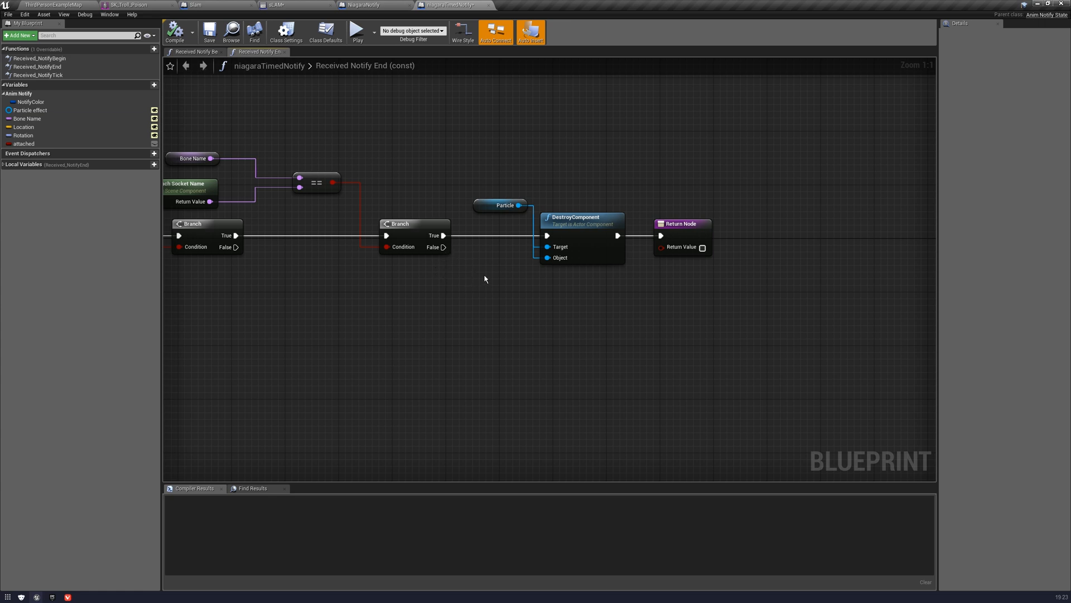
{"action": "mouse_move", "coordinate": [487, 270]}
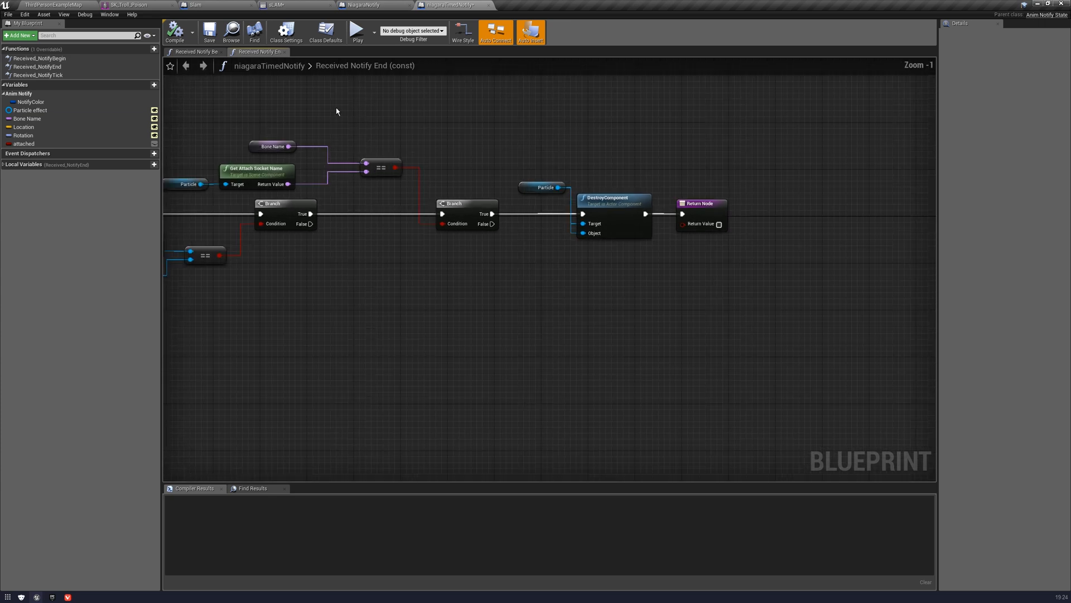
{"action": "left_click", "coordinate": [175, 31]}
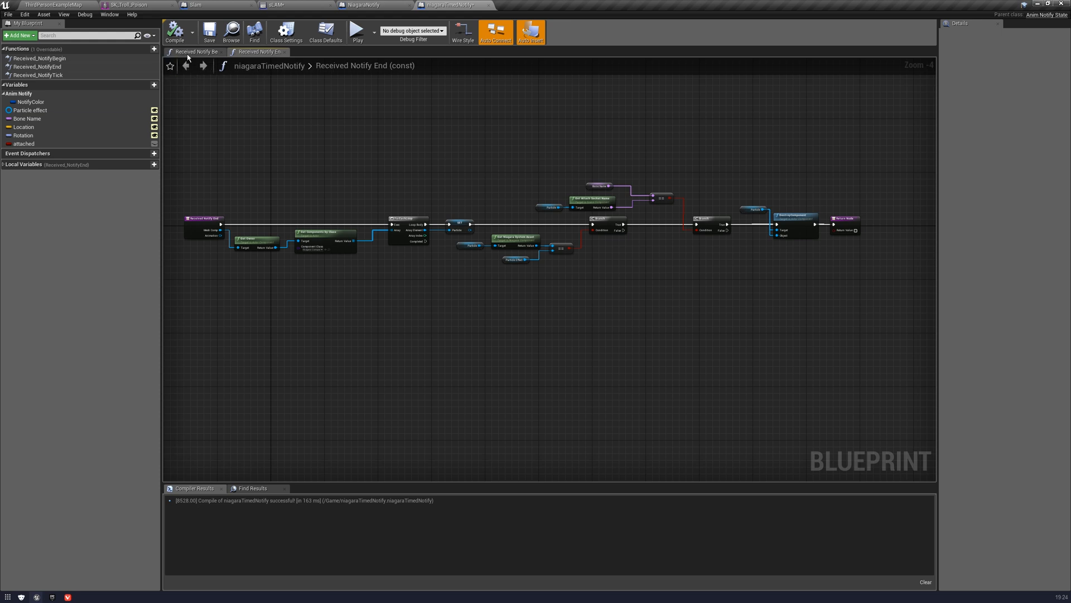
- Take a final look at the Received Notify Begin and End graphs
{"action": "left_click", "coordinate": [195, 52]}
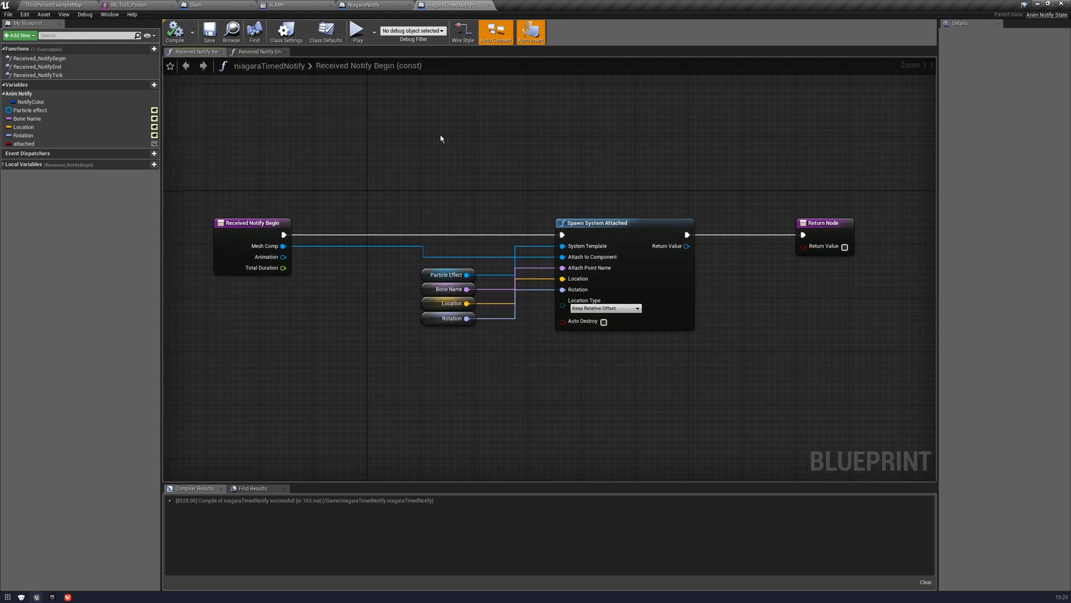
{"action": "left_click", "coordinate": [259, 52]}
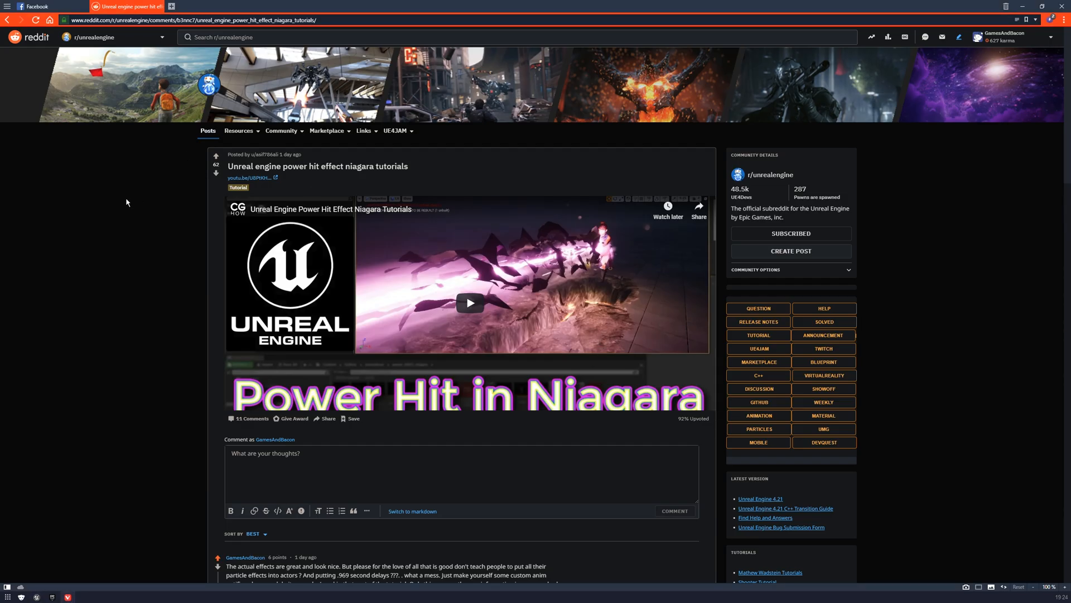
{"action": "mouse_move", "coordinate": [146, 205]}
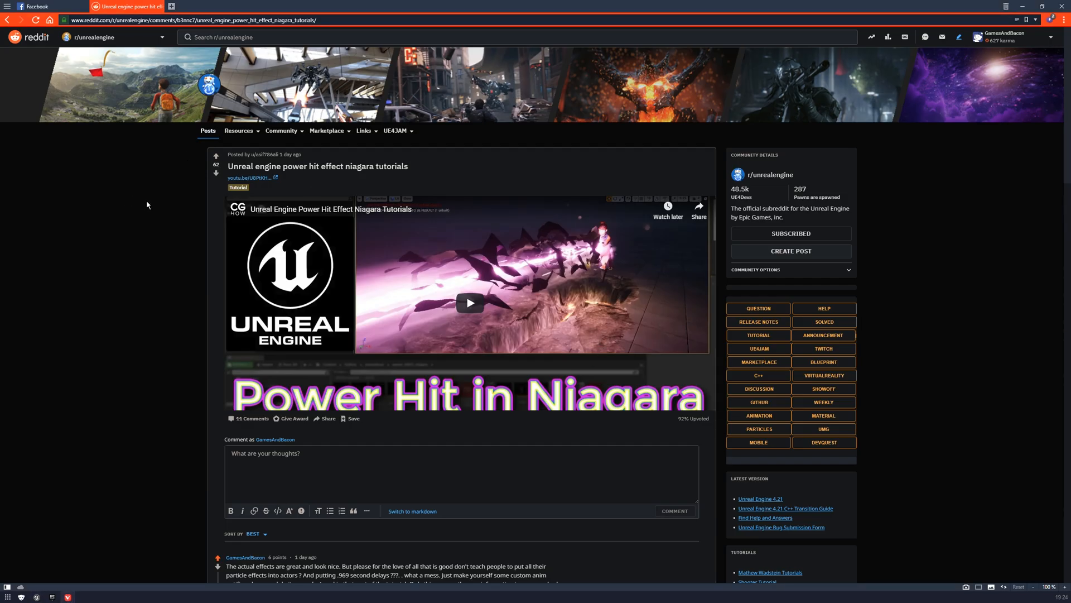
- Scroll the r/unrealengine power hit effect post down to GamesAndBacon's critique in the comments
{"action": "scroll", "scroll_direction": "down", "scroll_amount": 3}
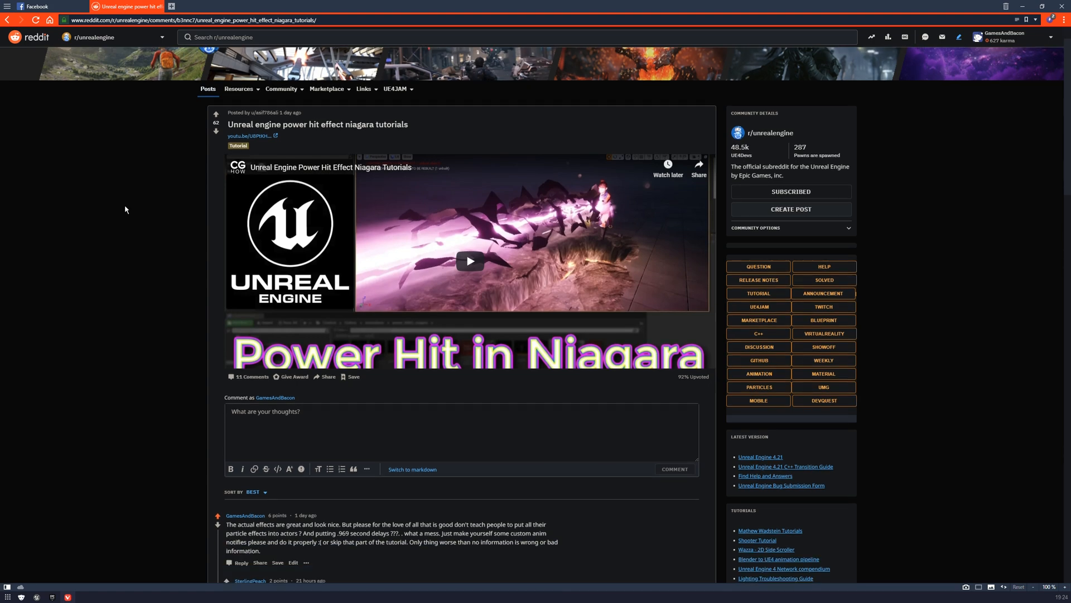